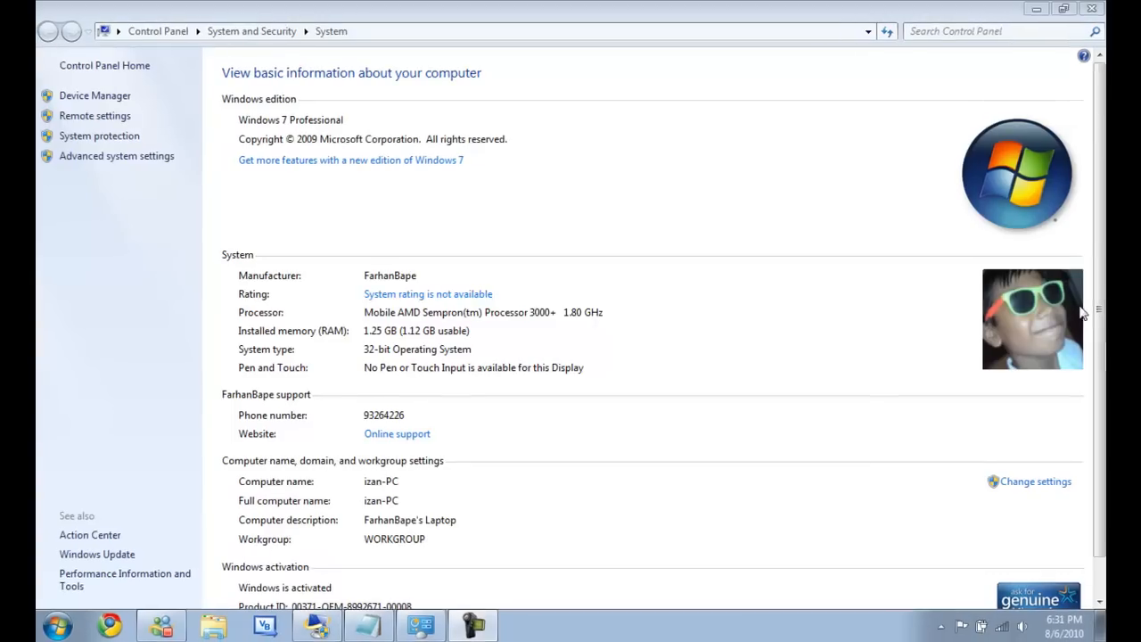
# Scroll the System page down to the Windows activation / Product ID section
pyautogui.scroll(-3)
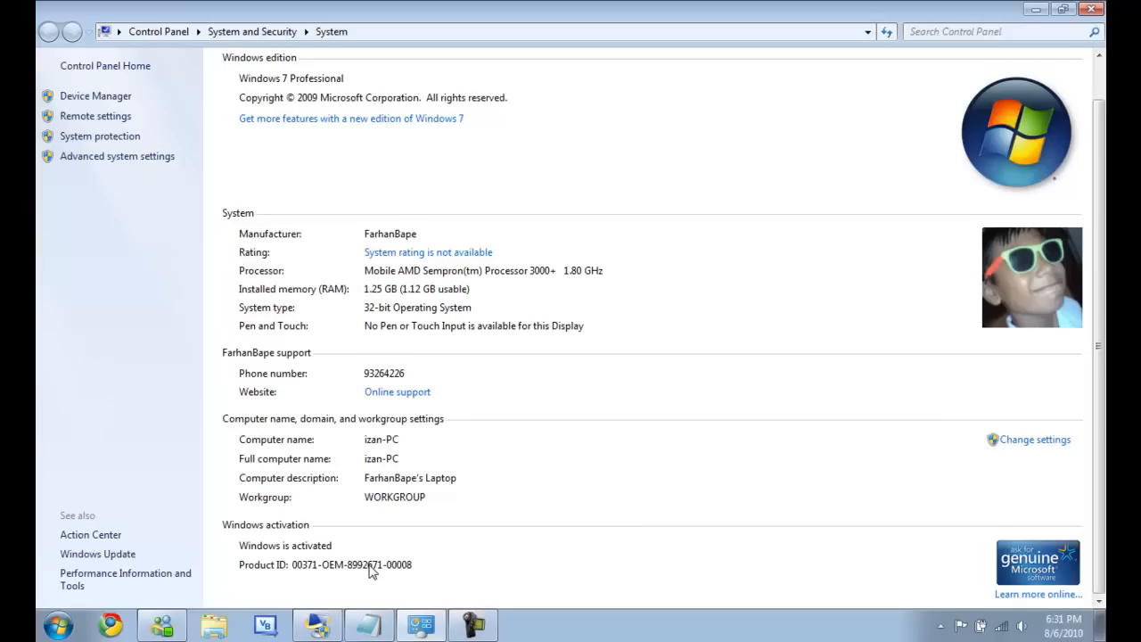
pyautogui.moveTo(260, 229)
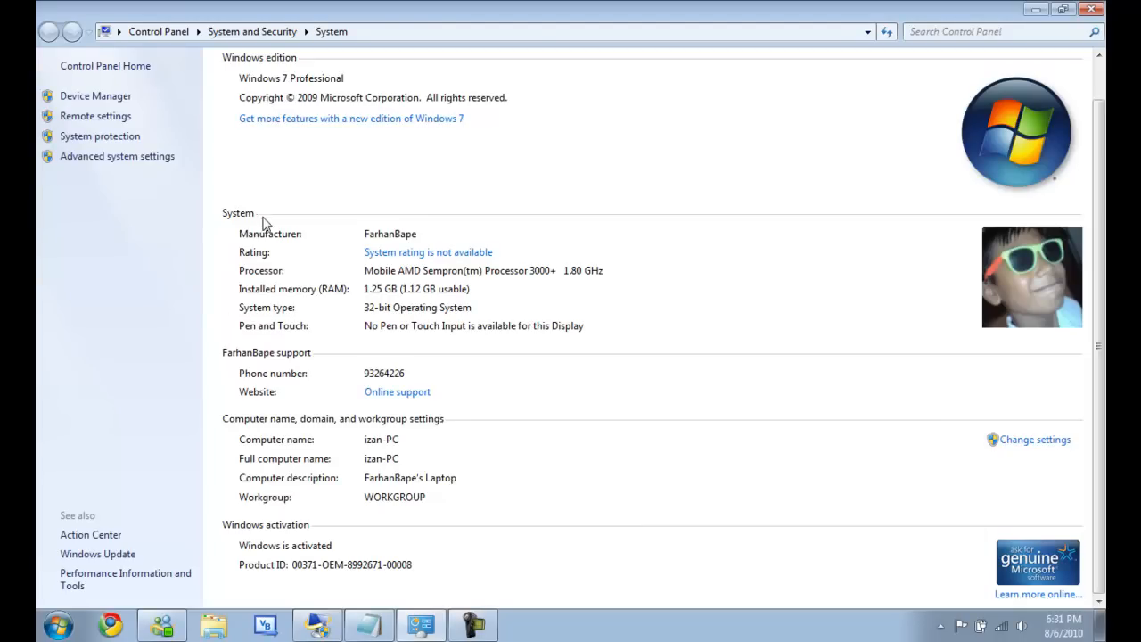
pyautogui.moveTo(419, 410)
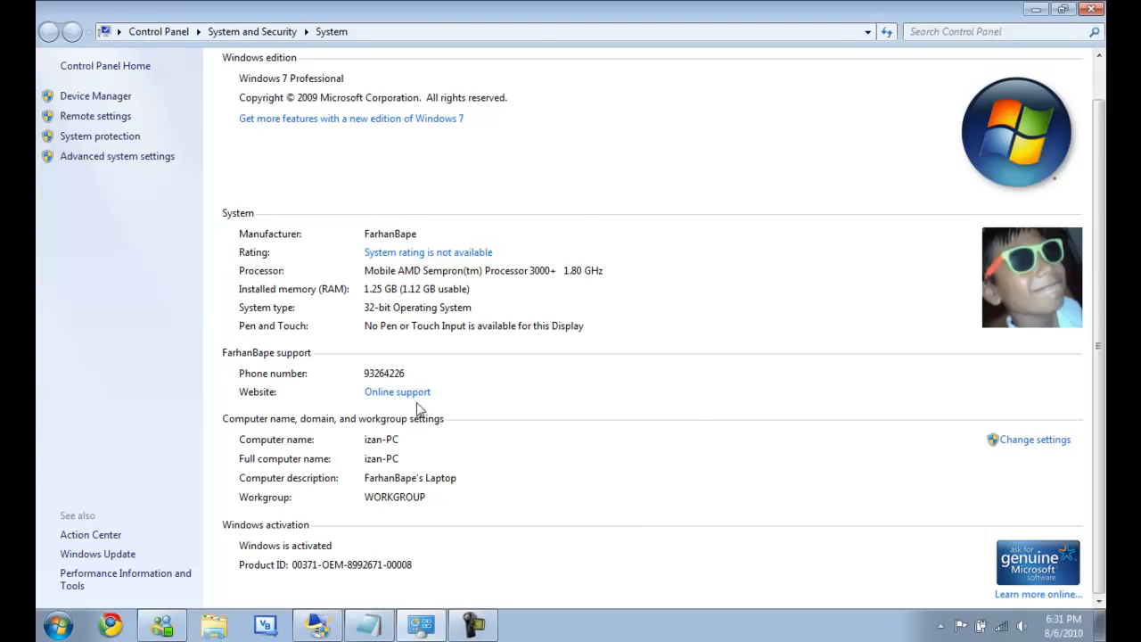
pyautogui.moveTo(436, 282)
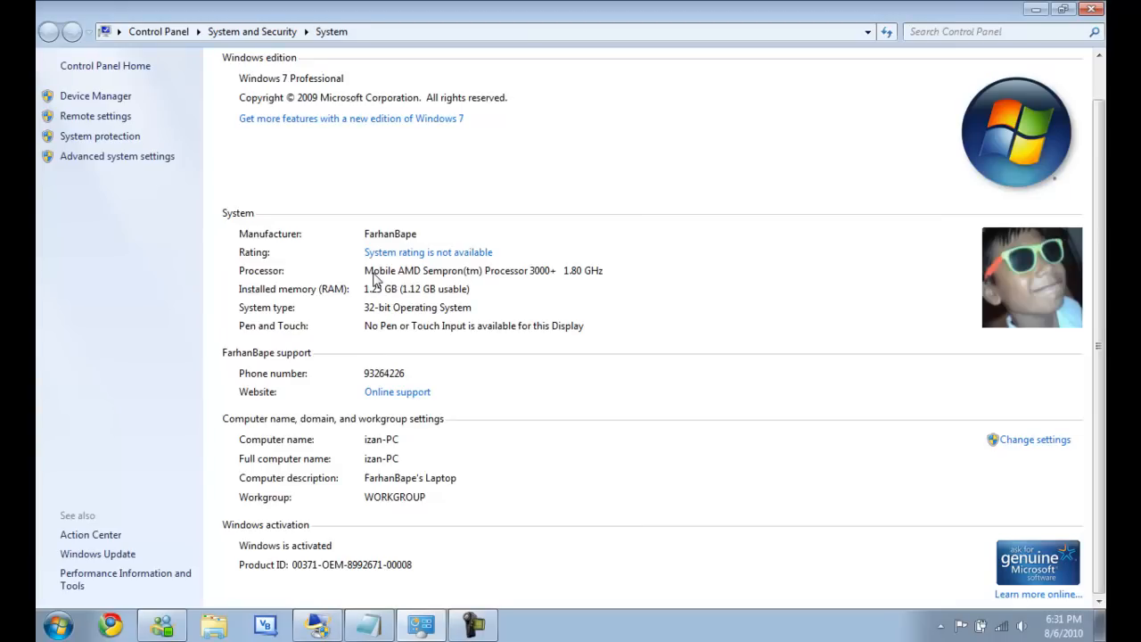
pyautogui.moveTo(372, 382)
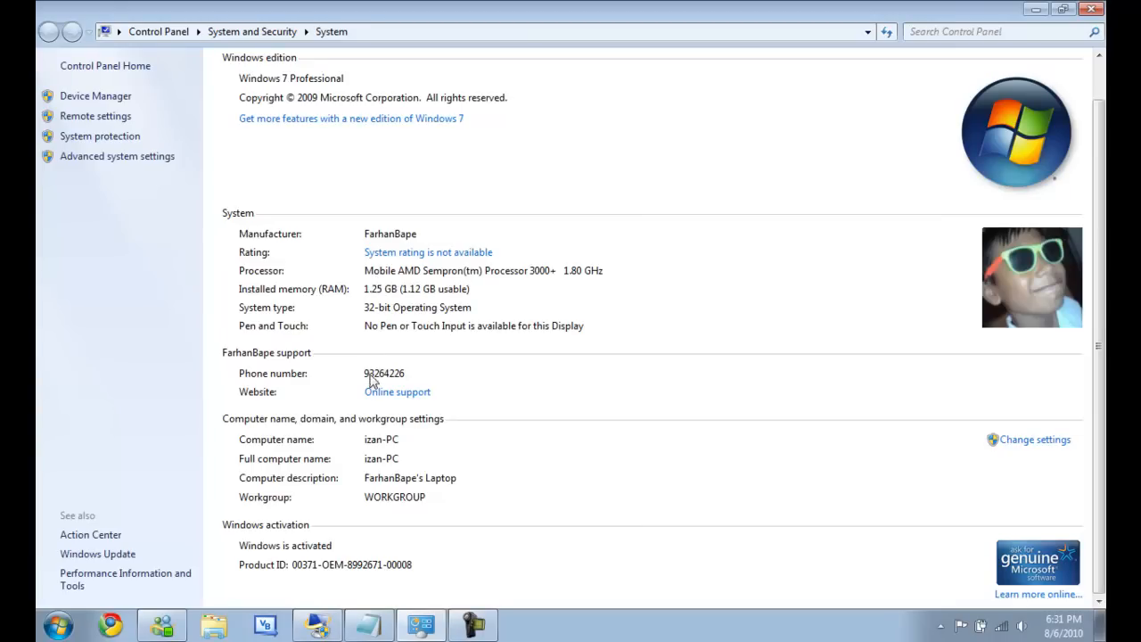
pyautogui.moveTo(414, 367)
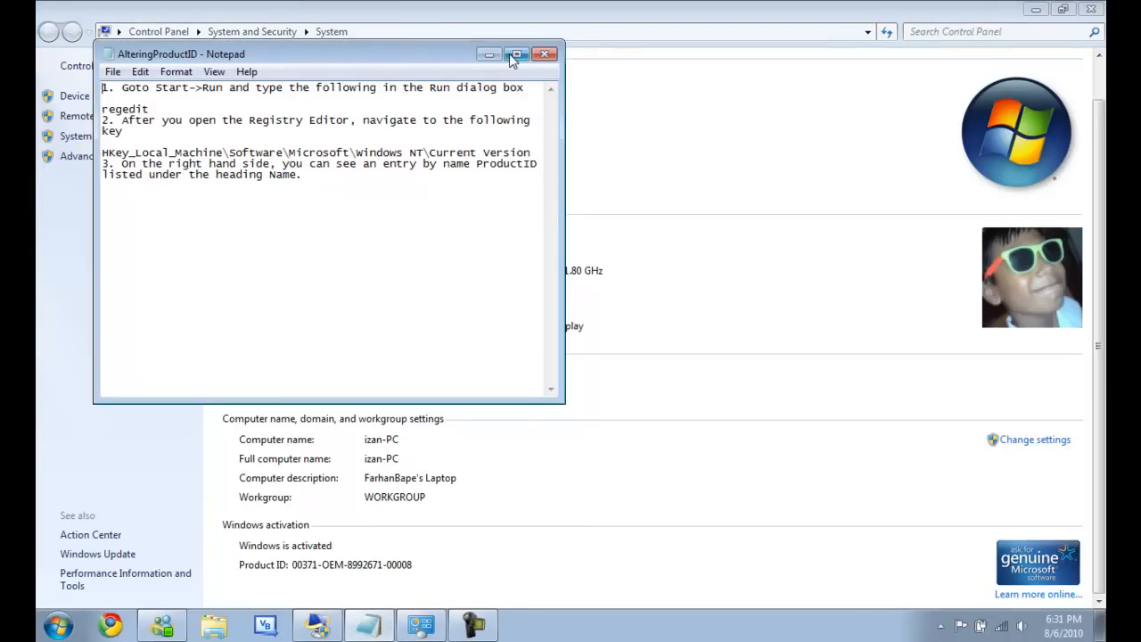
# Minimize the AlteringProductID notes in Notepad
pyautogui.click(513, 53)
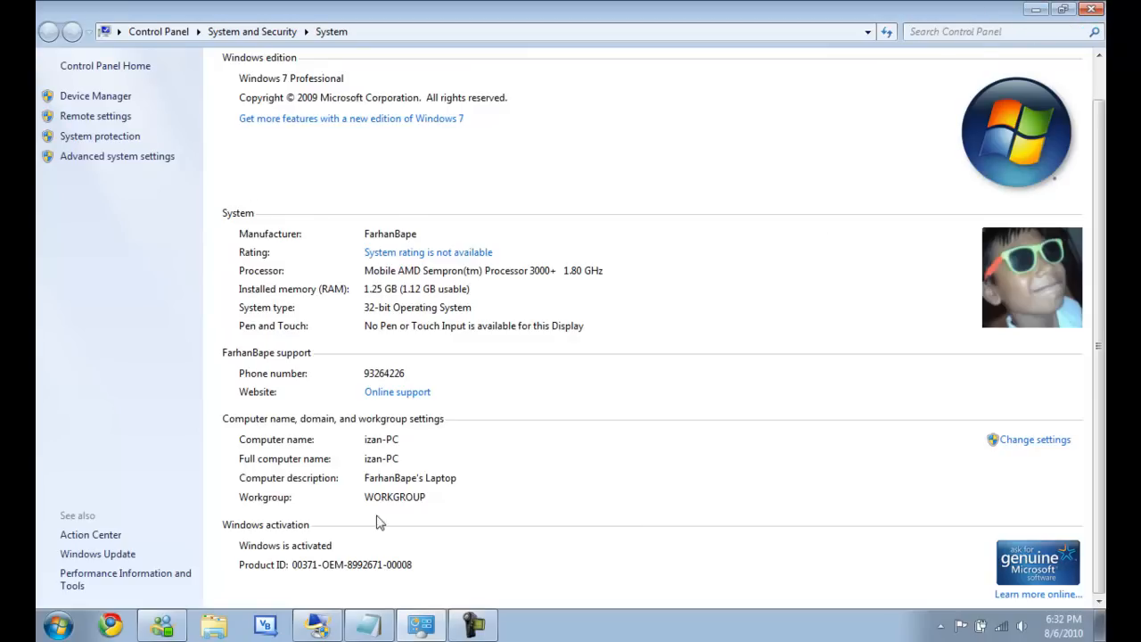
pyautogui.moveTo(307, 574)
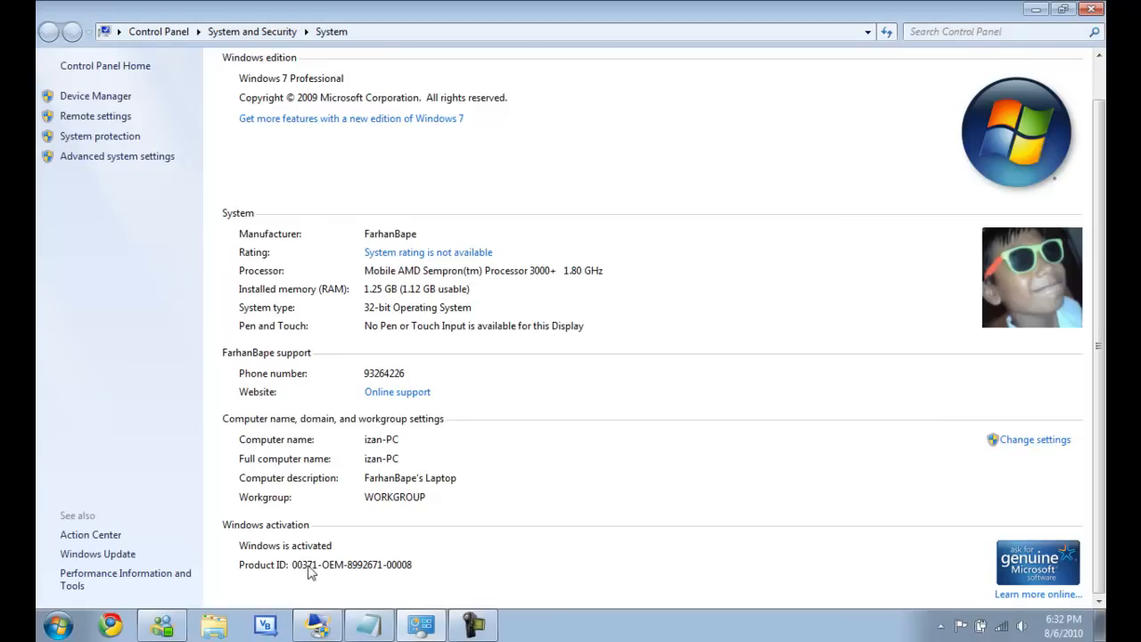
pyautogui.moveTo(1050, 59)
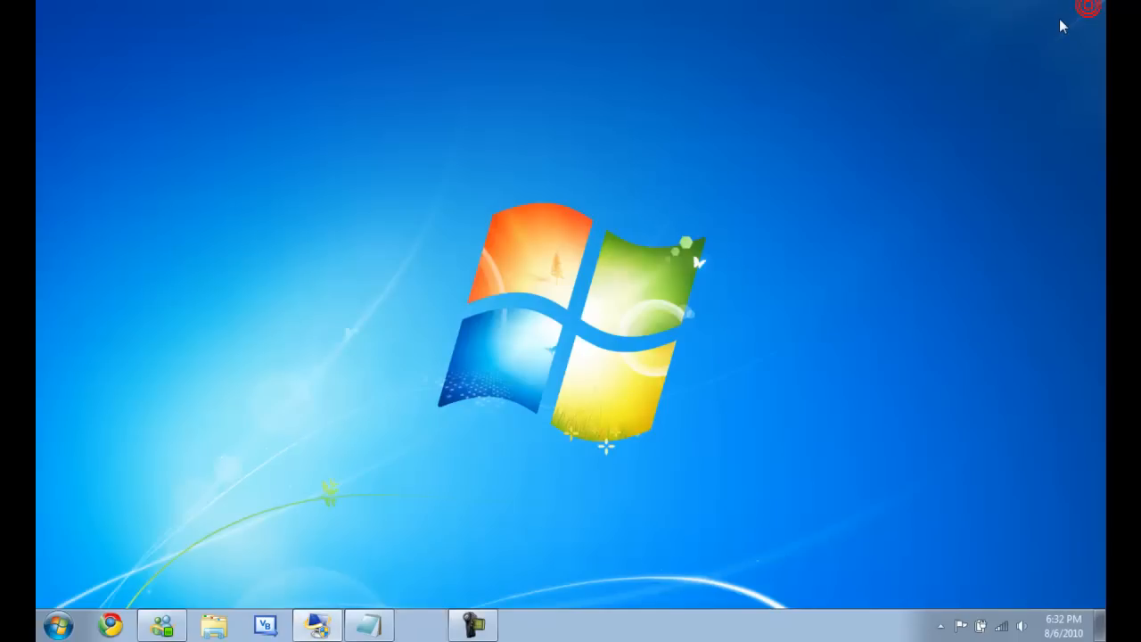
# Search 'regedit' from the Start menu and launch Registry Editor
pyautogui.click(60, 624)
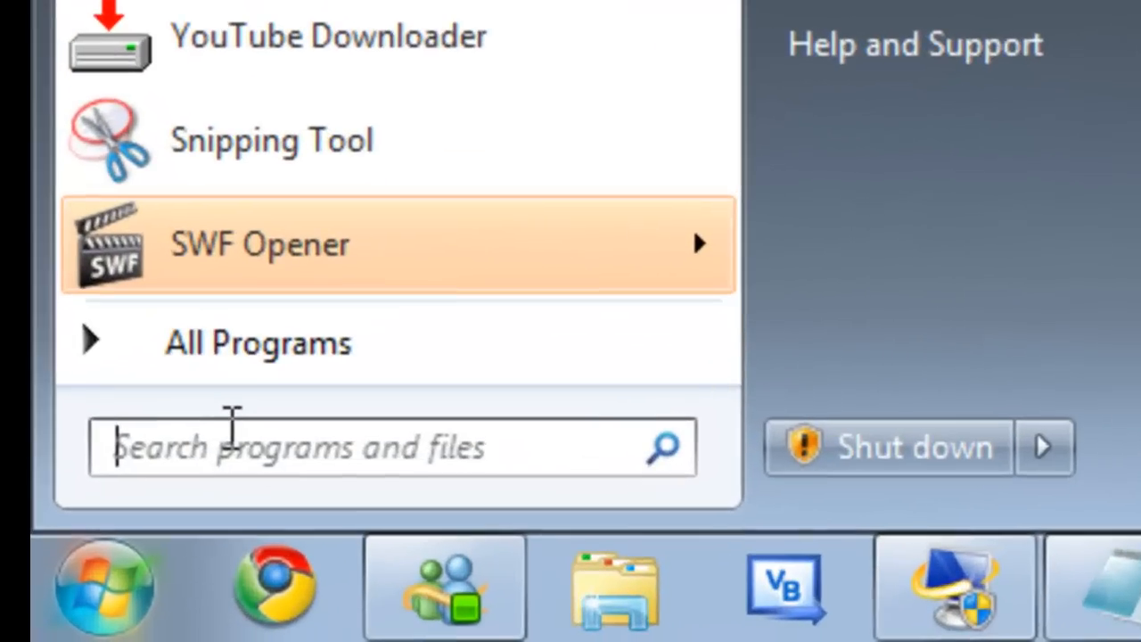
pyautogui.write('regedi')
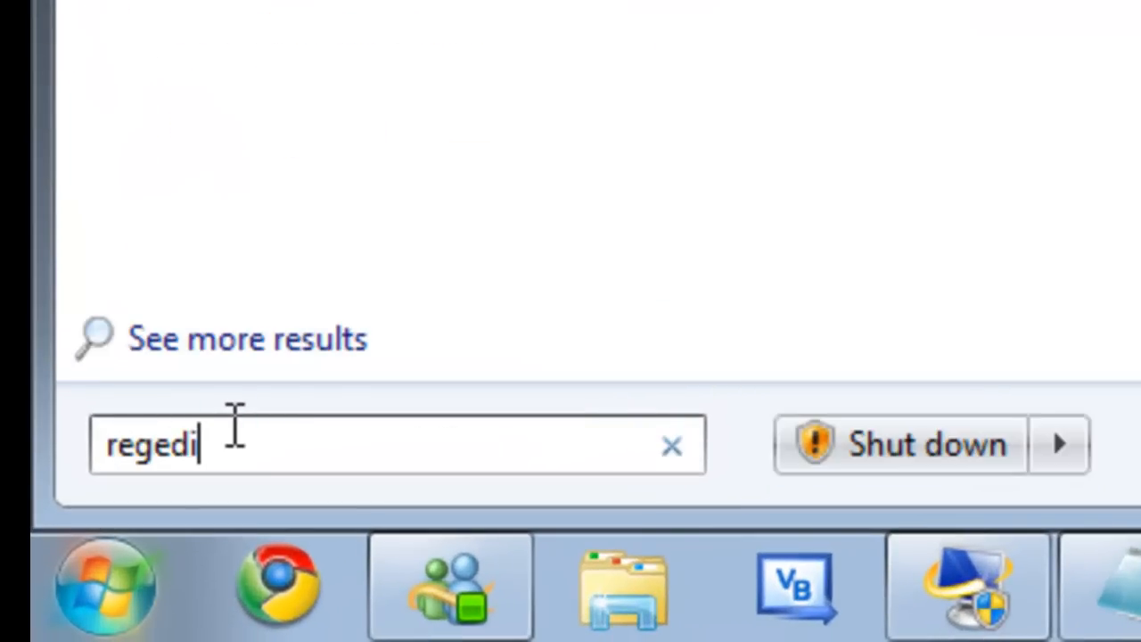
pyautogui.write('t')
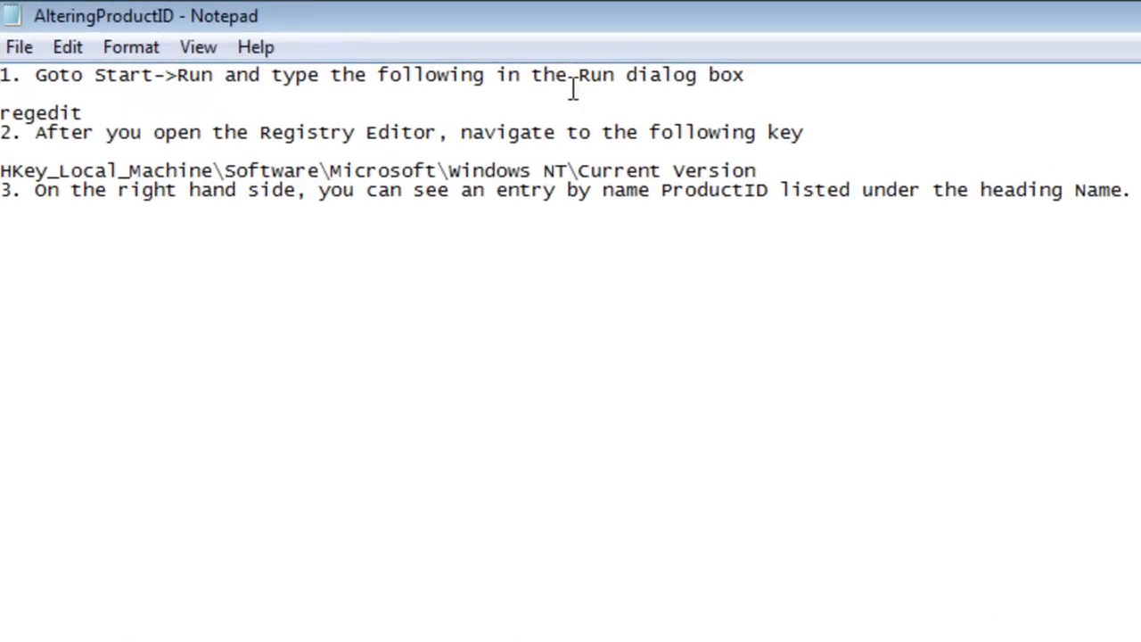
pyautogui.doubleClick(45, 114)
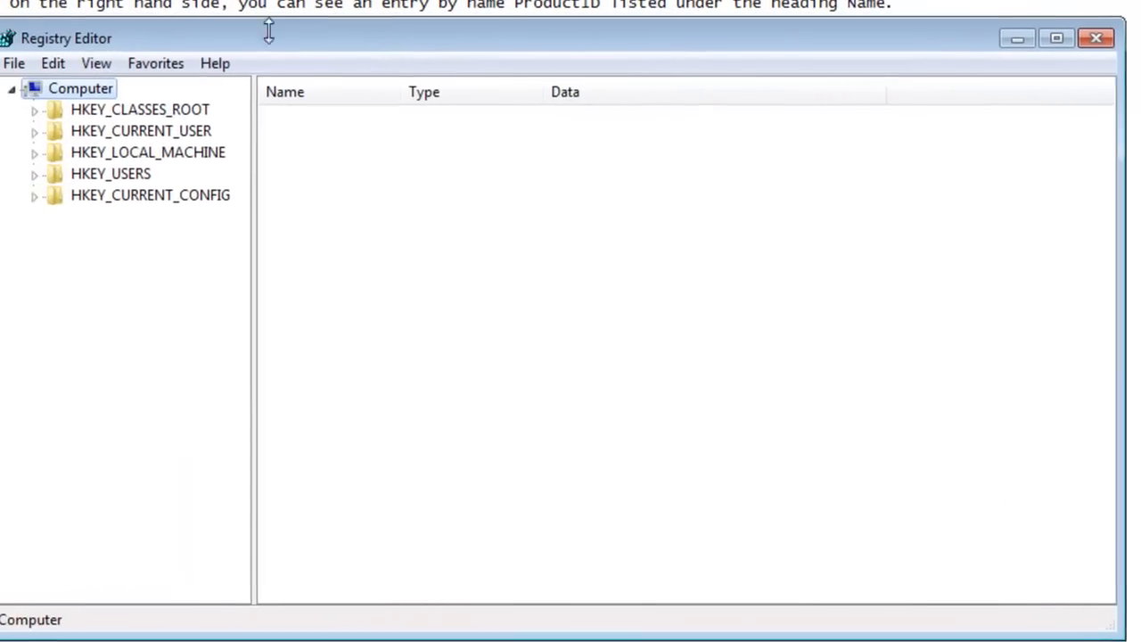
# Navigate HKEY_LOCAL_MACHINE > SOFTWARE > Microsoft > Windows NT to the CurrentVersion key
pyautogui.click(166, 225)
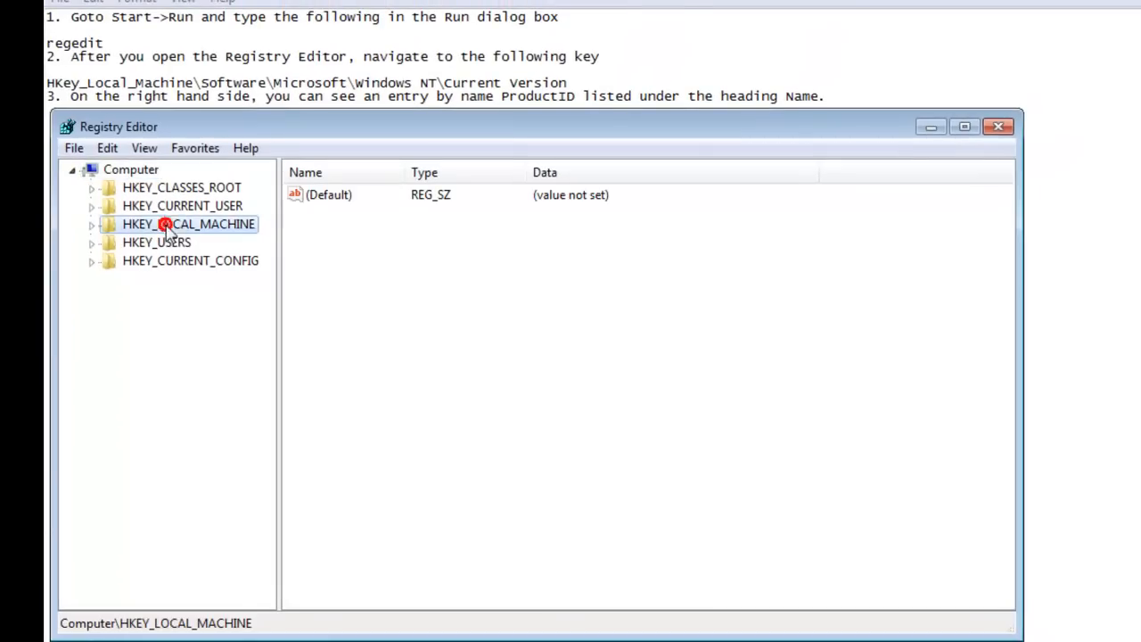
pyautogui.click(91, 225)
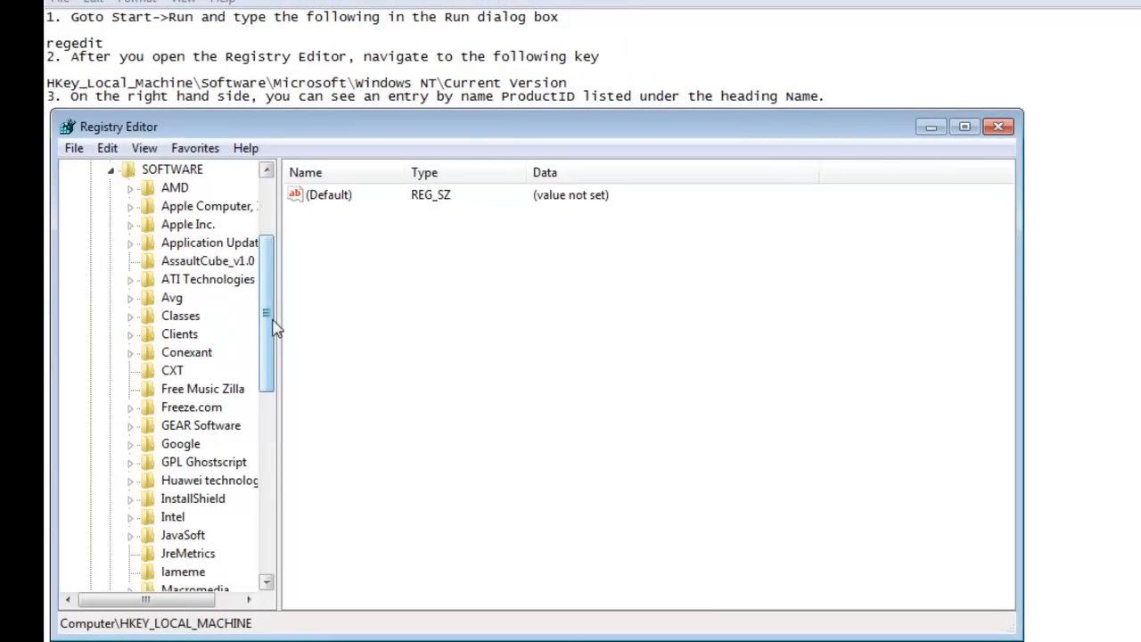
pyautogui.scroll(-3)
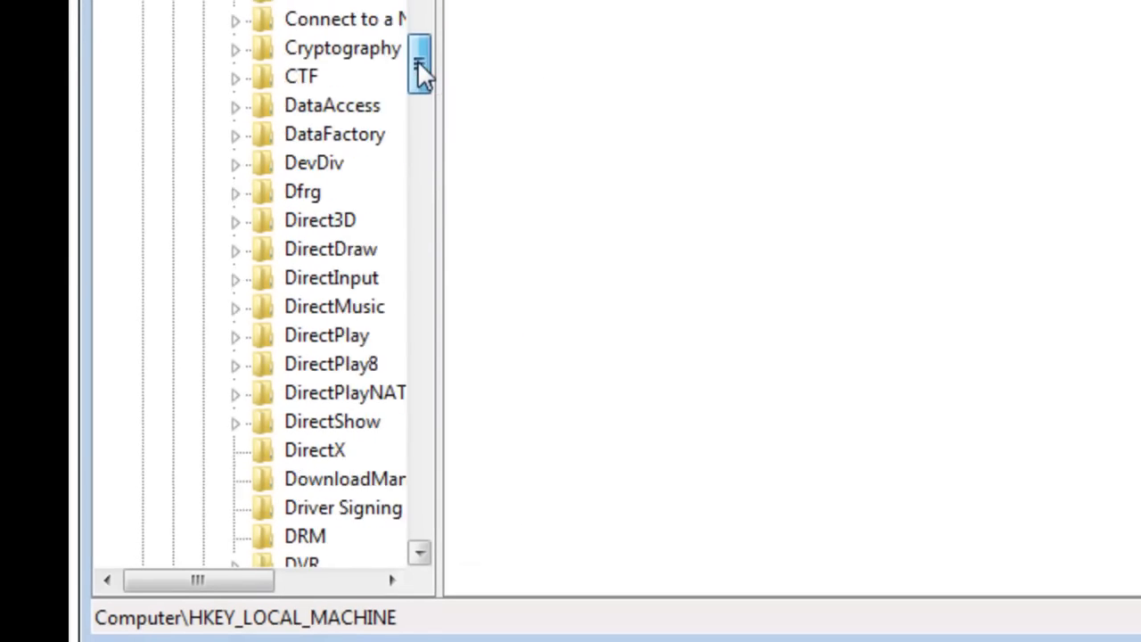
pyautogui.moveTo(419, 68); pyautogui.dragTo(419, 192)
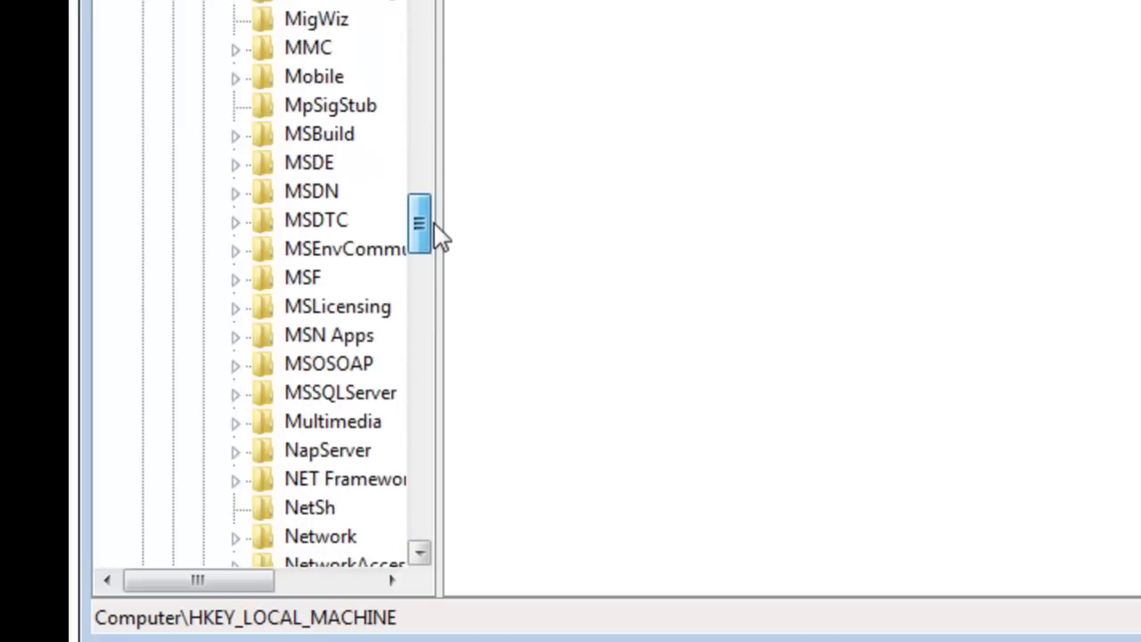
pyautogui.scroll(-3)
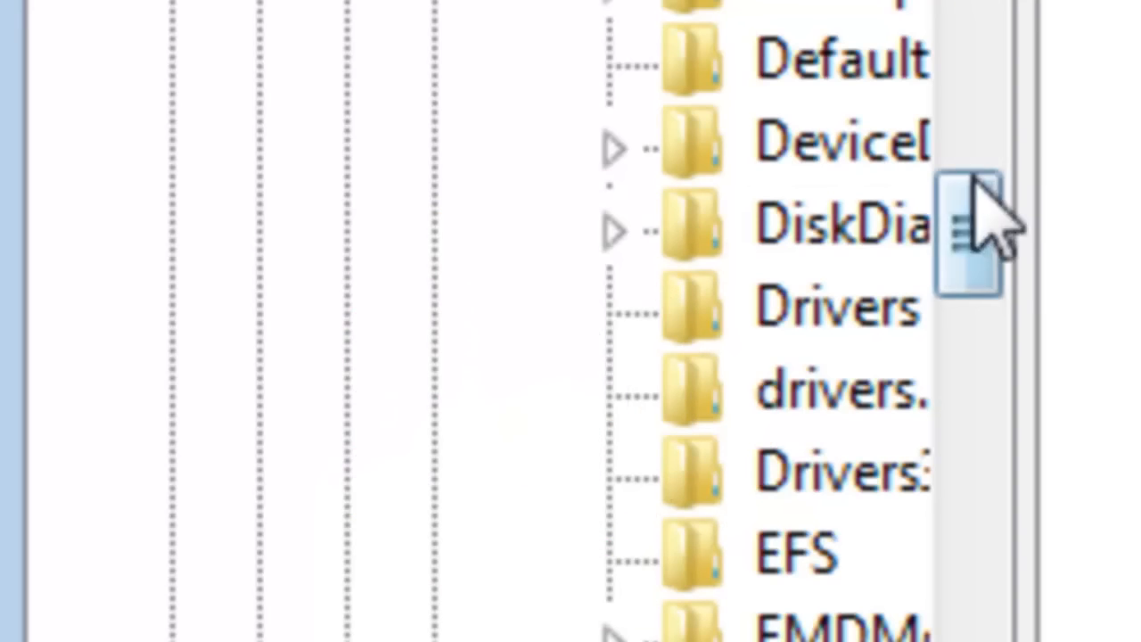
pyautogui.scroll(-3)
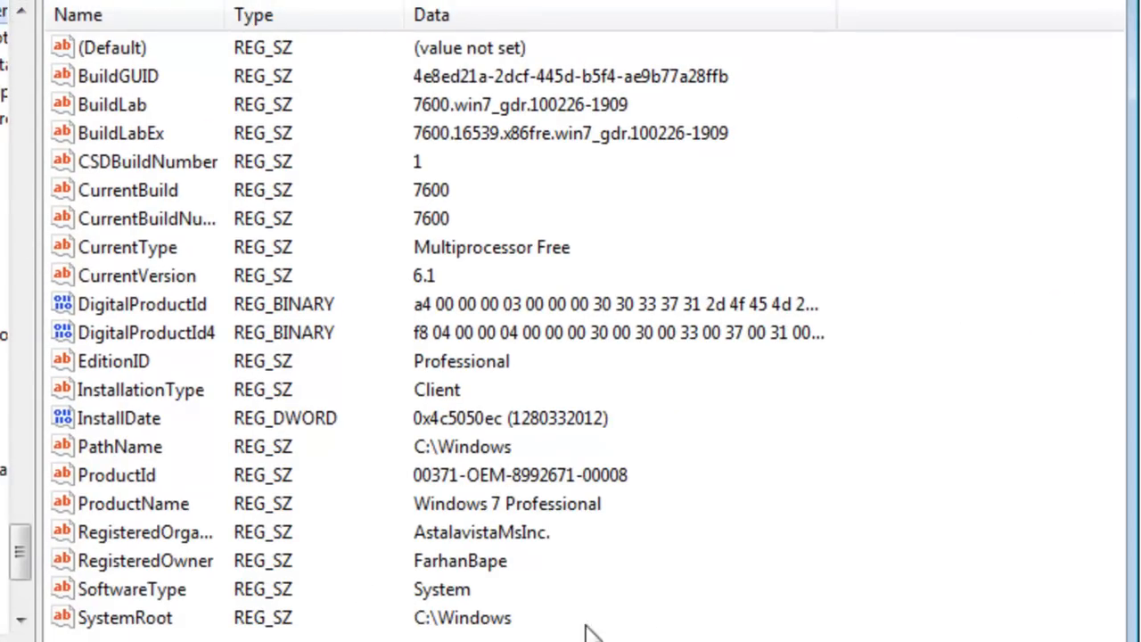
pyautogui.moveTo(345, 507)
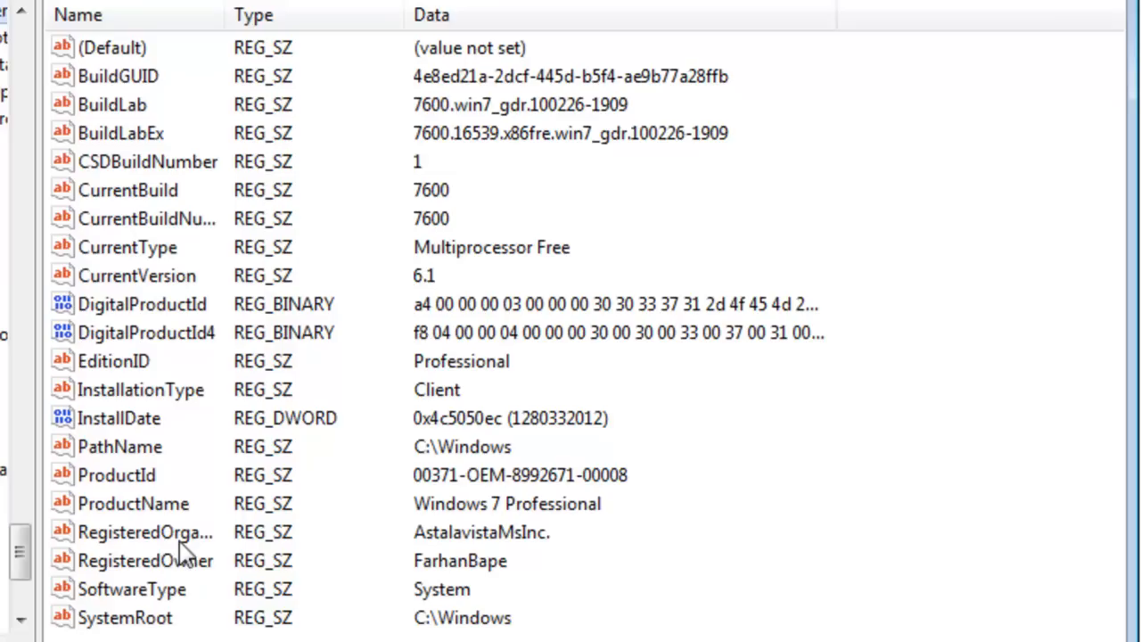
pyautogui.moveTo(456, 596)
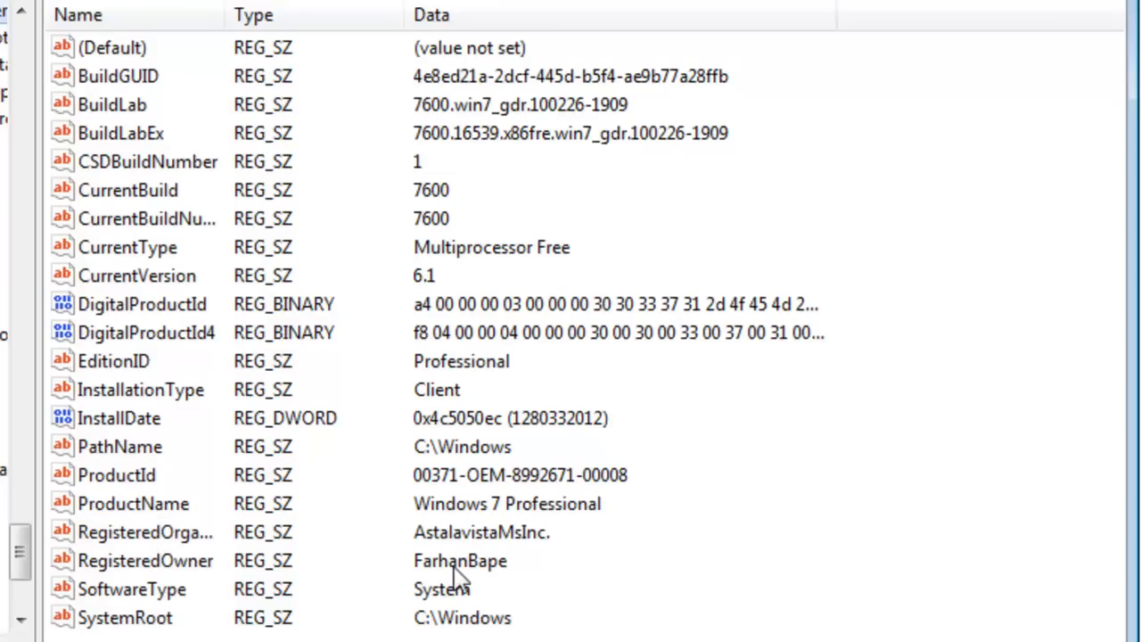
# Replace the ProductId value data with the custom name 'FarhanBape'
pyautogui.click(121, 475)
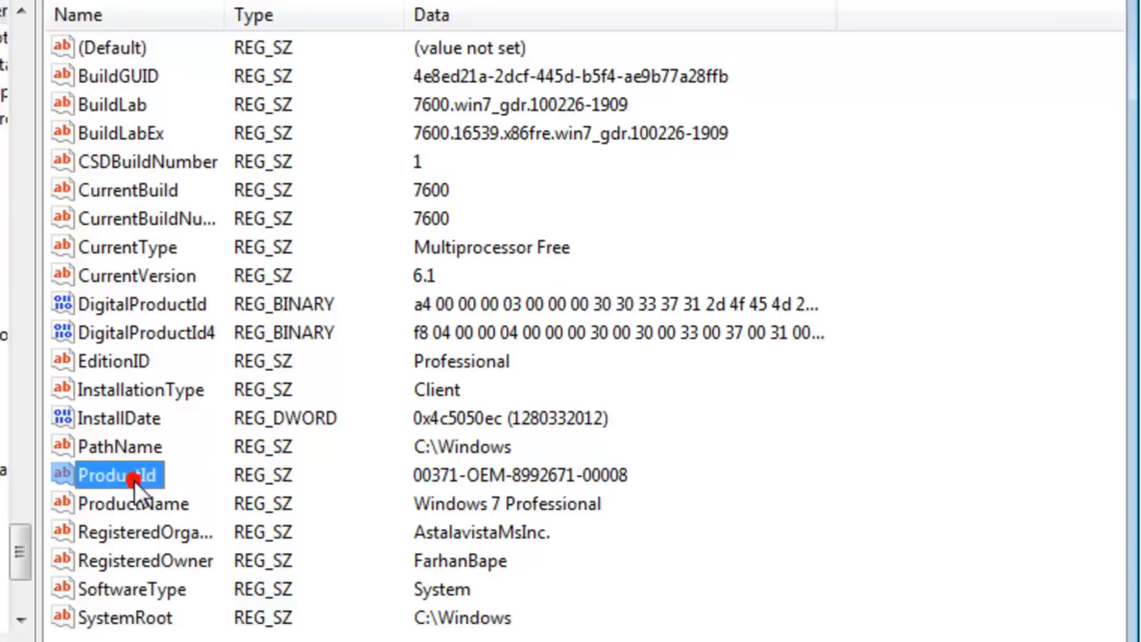
pyautogui.doubleClick(110, 474)
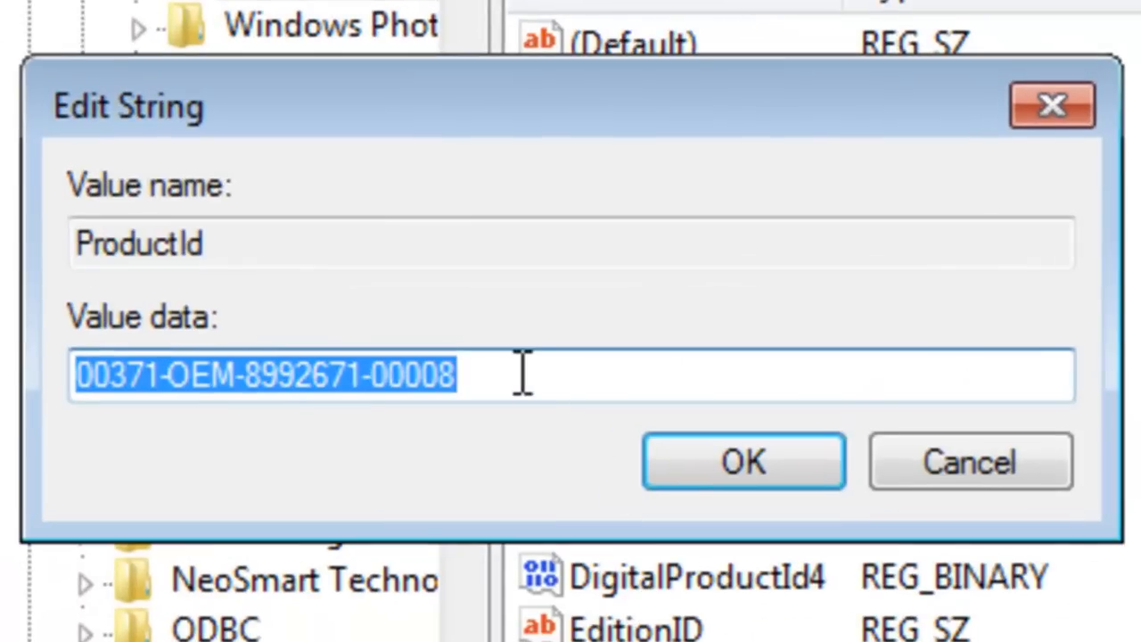
pyautogui.write('Far')
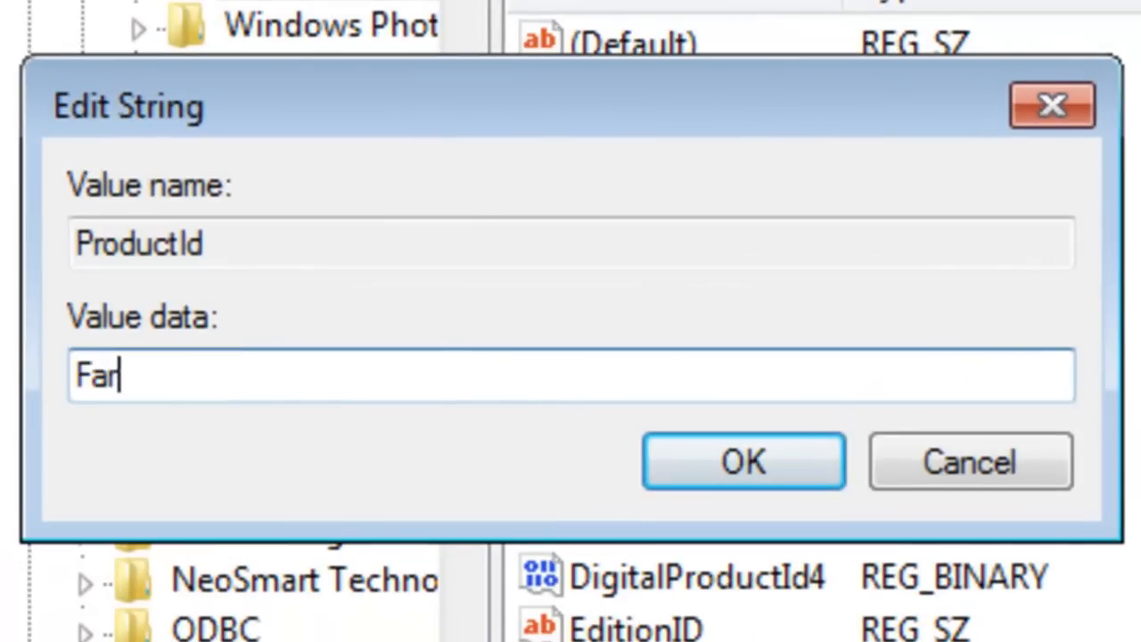
pyautogui.write('hanB')
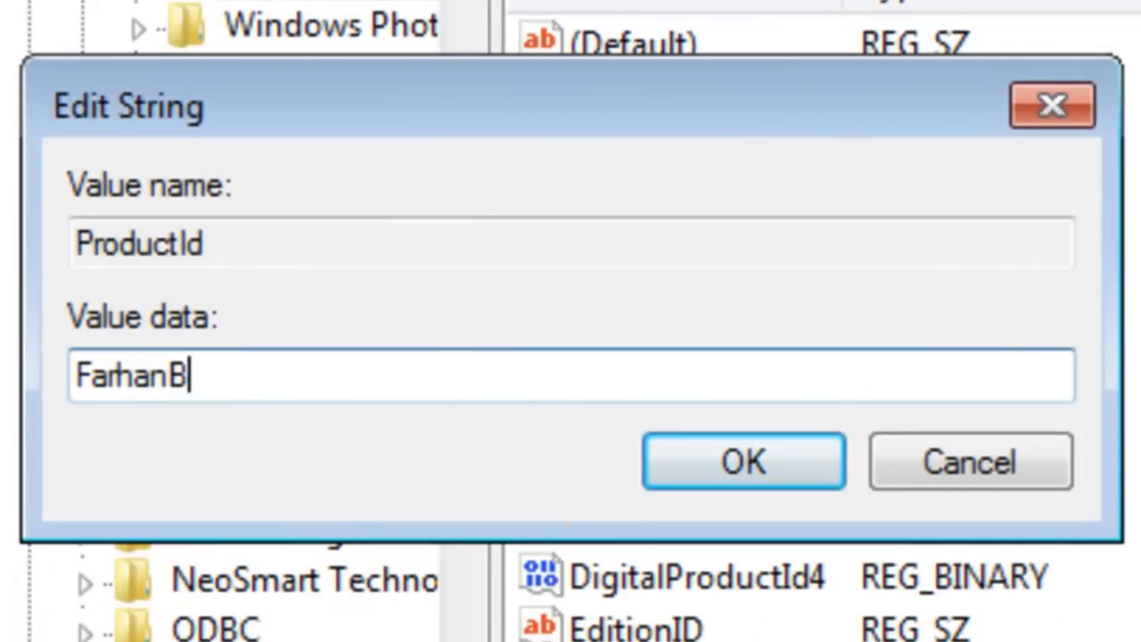
pyautogui.write('ape')
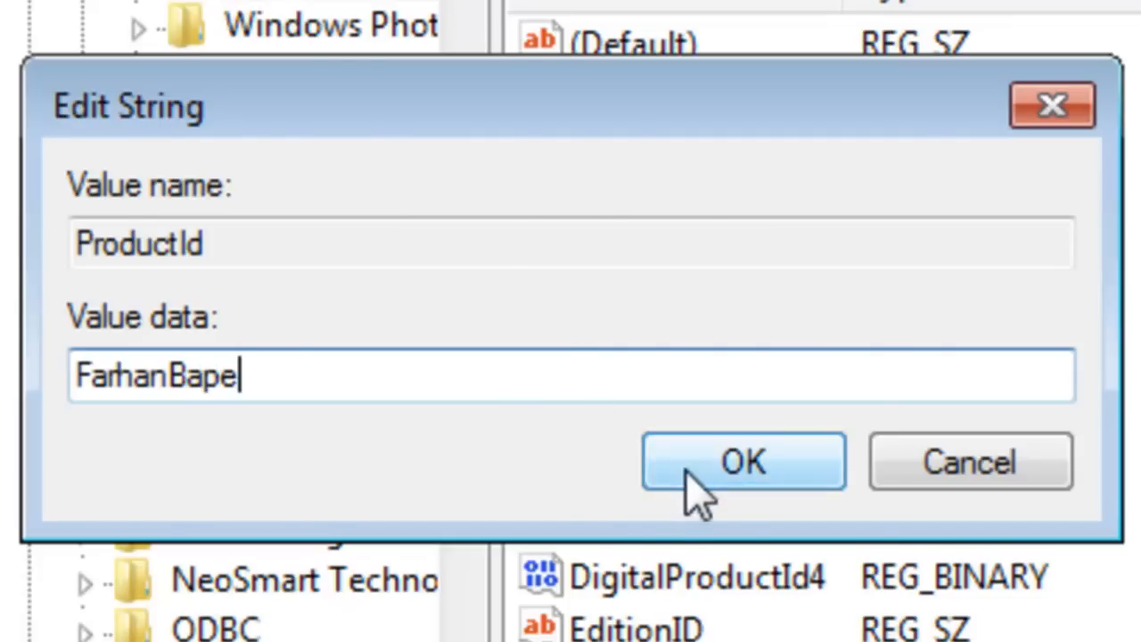
pyautogui.click(742, 460)
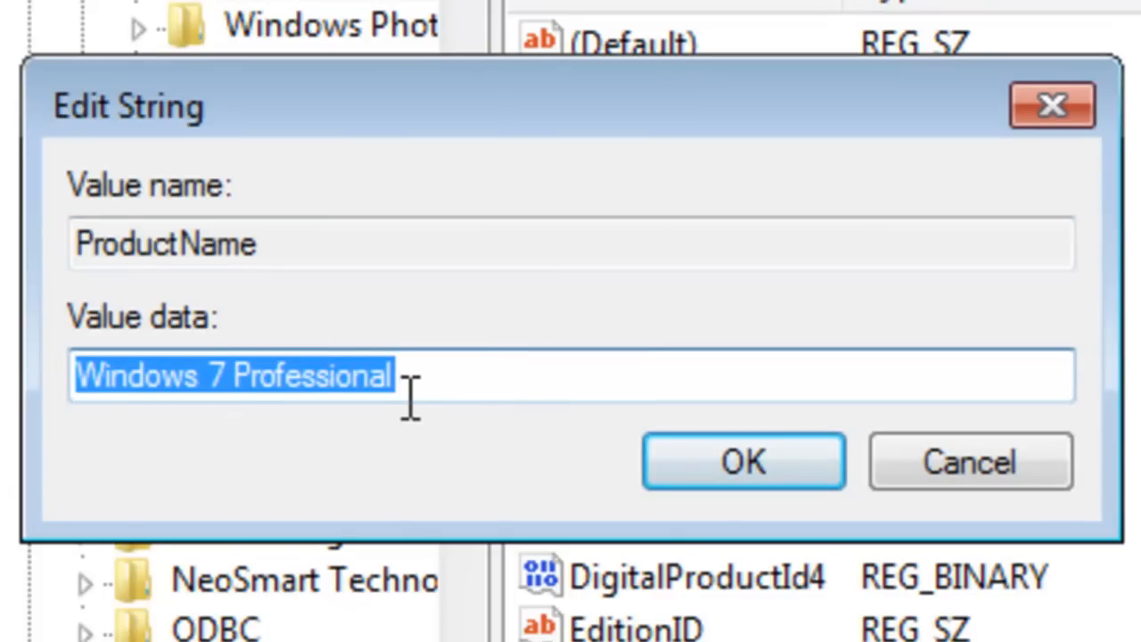
# Begin retyping the ProductName value data with 'Hack'
pyautogui.write('Hacked Wi')
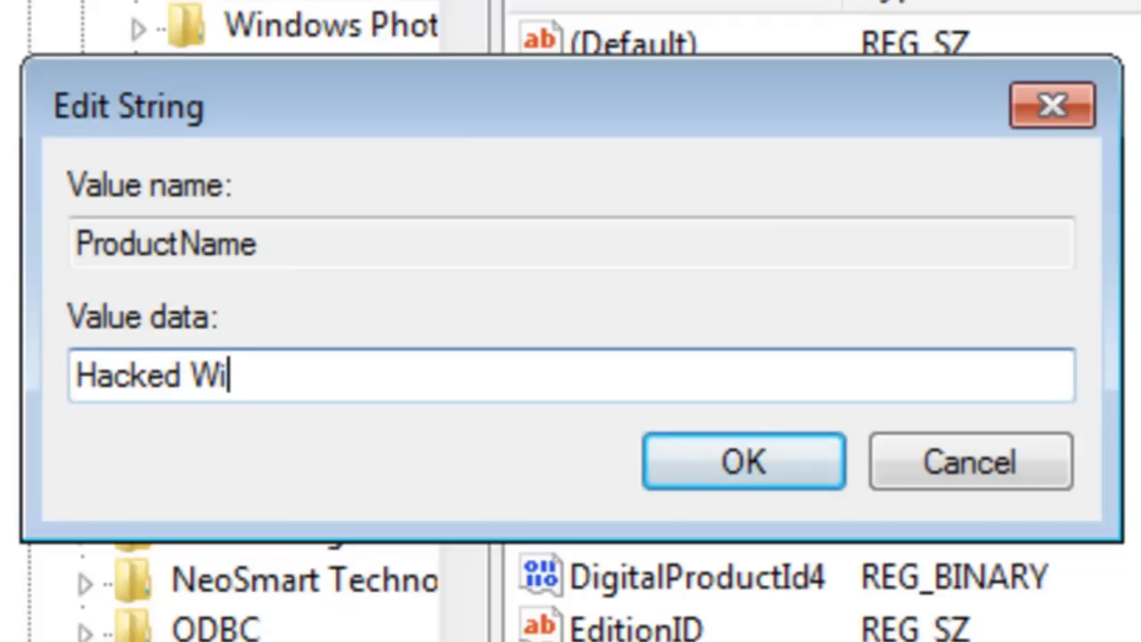
# Finish the ProductName as 'Hacked Windows Se7en By Far...' and confirm it
pyautogui.write('ndow')
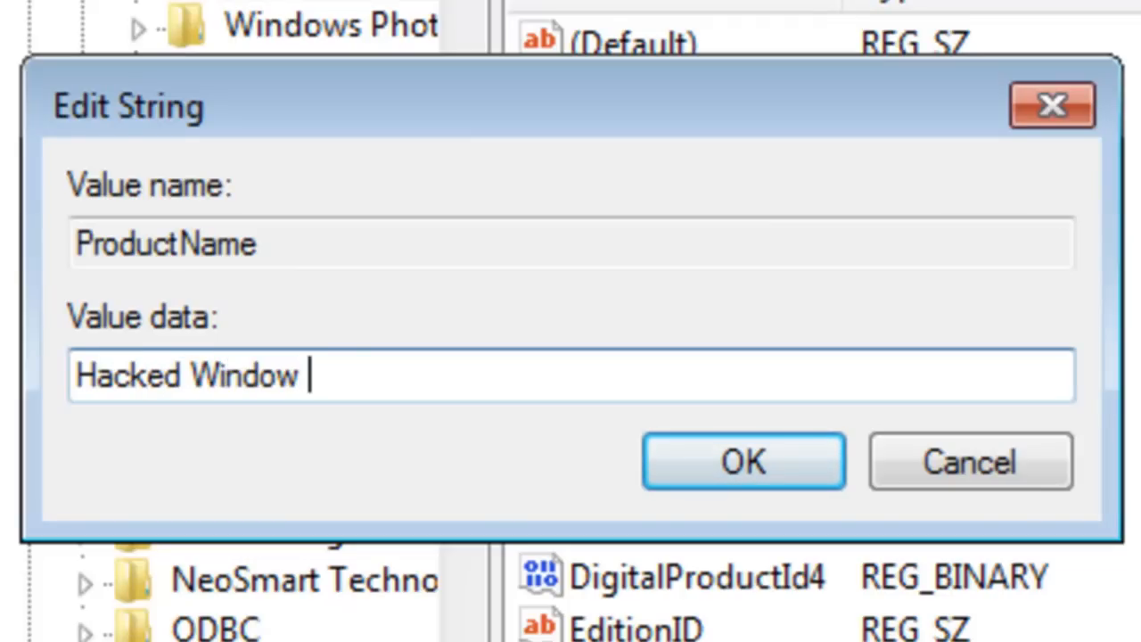
pyautogui.write('s')
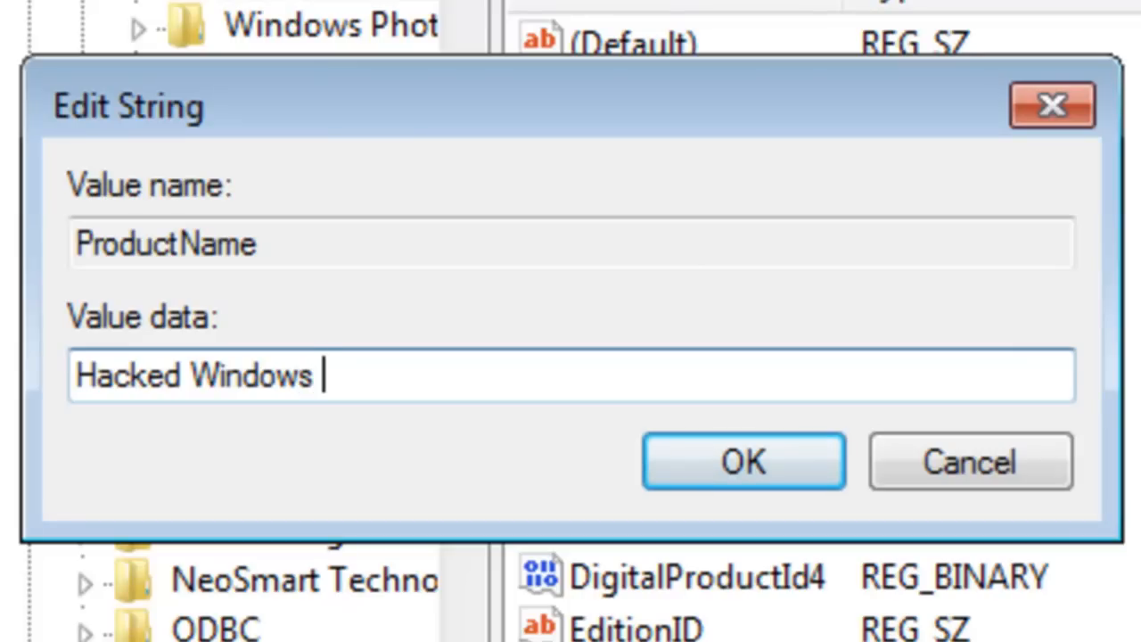
pyautogui.write('S')
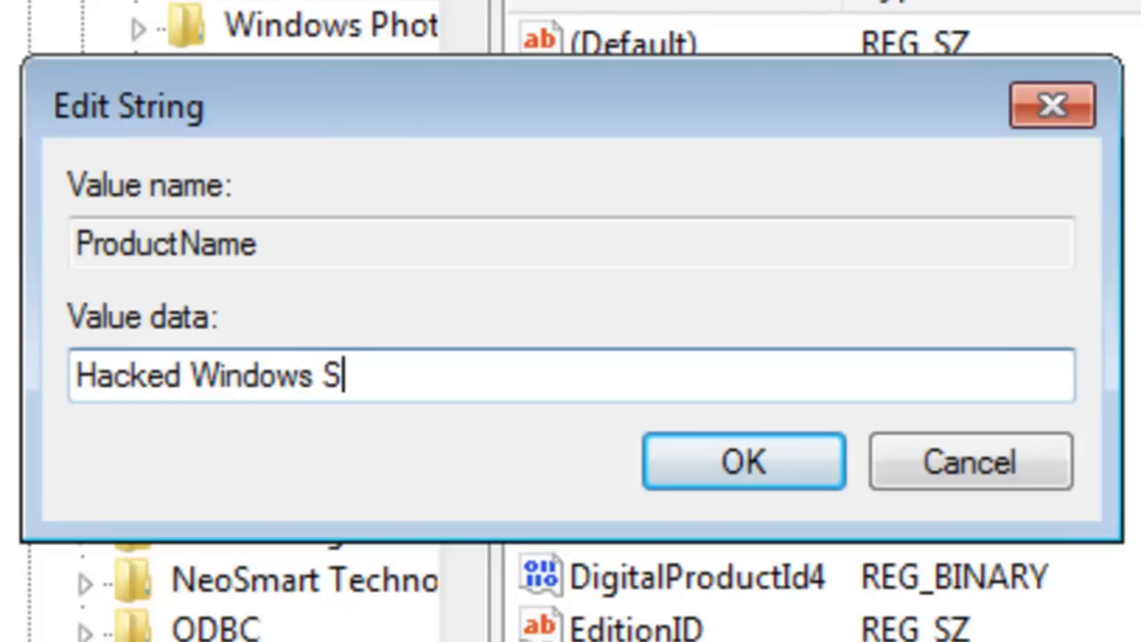
pyautogui.write('e7e')
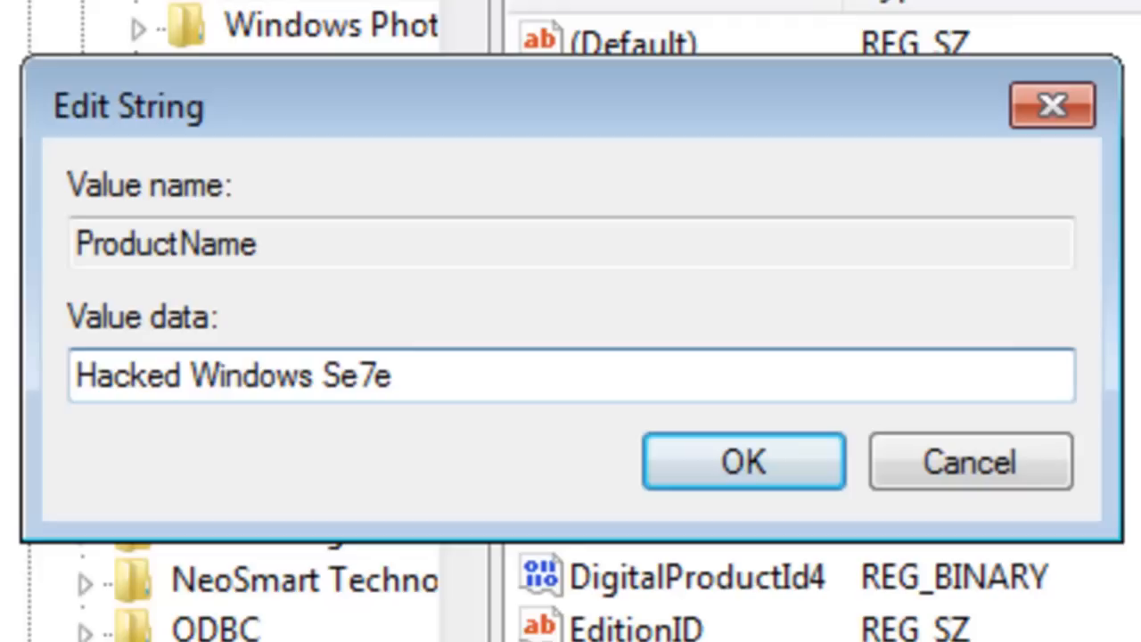
pyautogui.write('n')
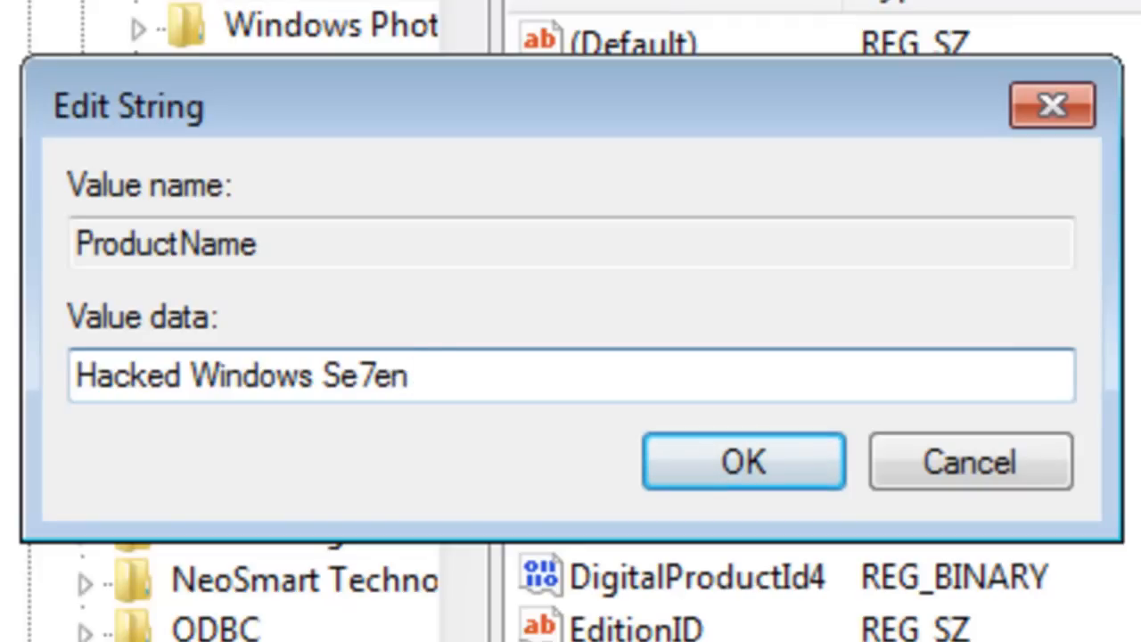
pyautogui.write('By FarhanBape')
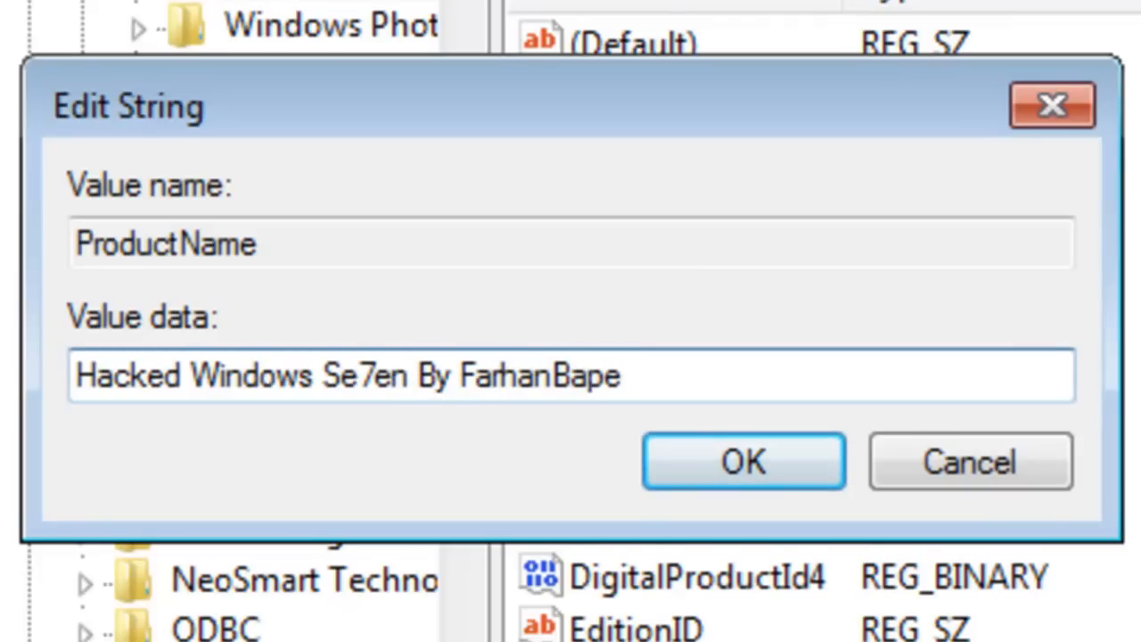
pyautogui.click(742, 460)
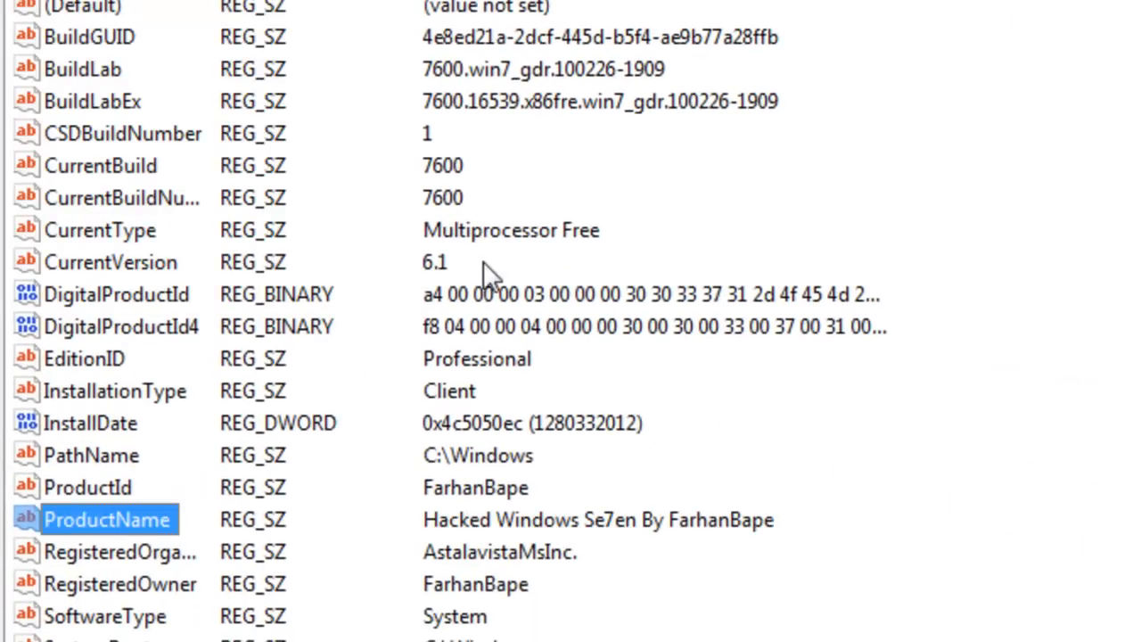
pyautogui.moveTo(78, 403)
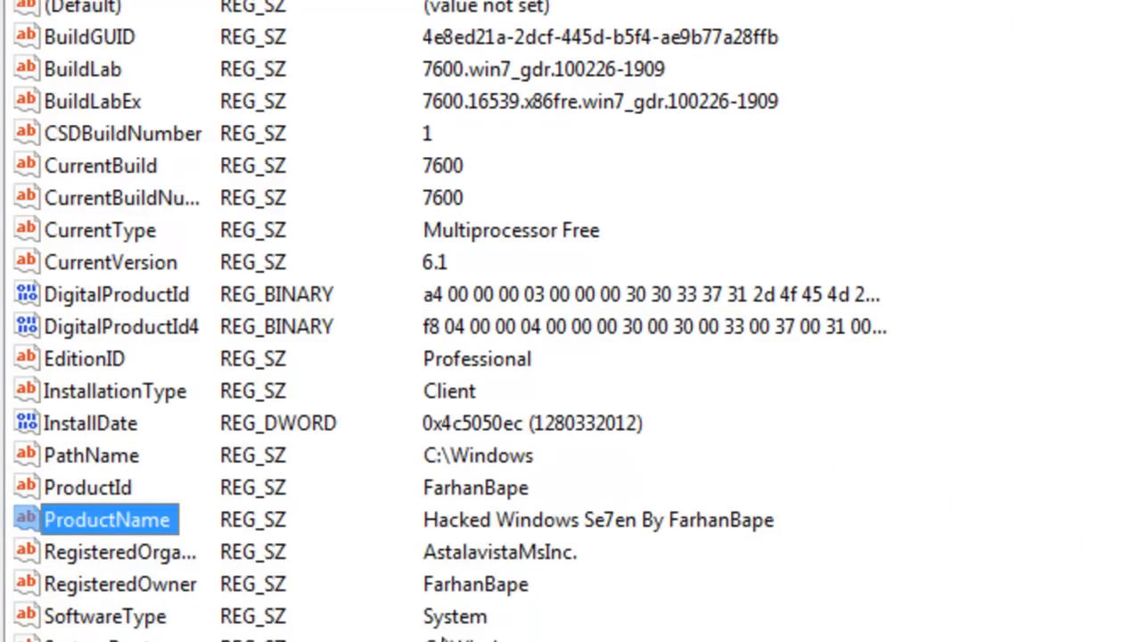
pyautogui.moveTo(264, 550)
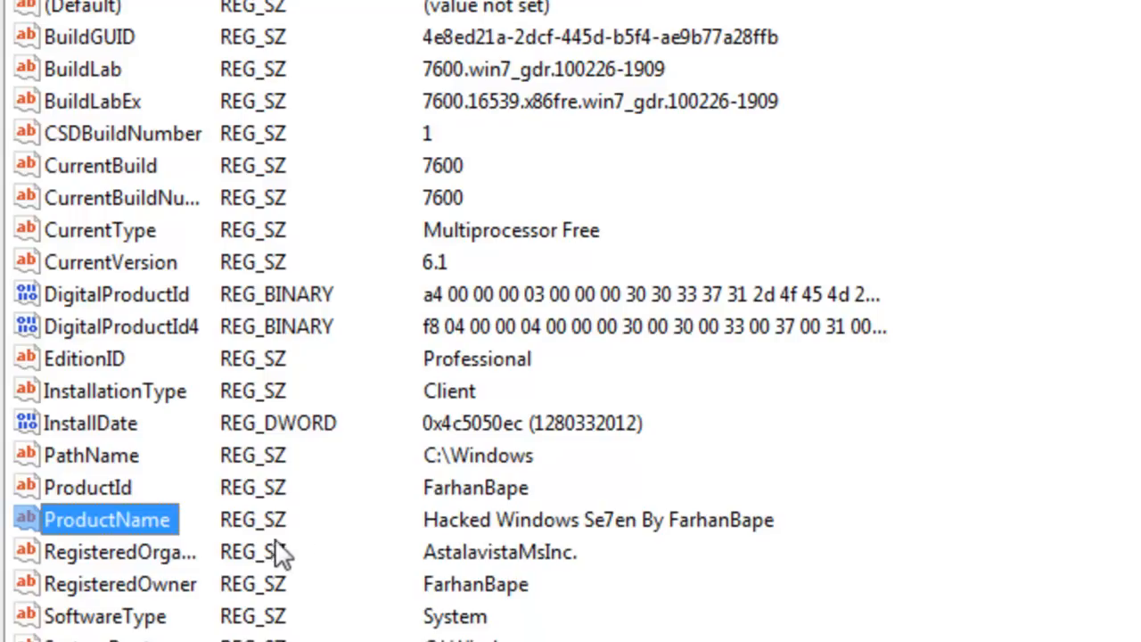
pyautogui.click(86, 616)
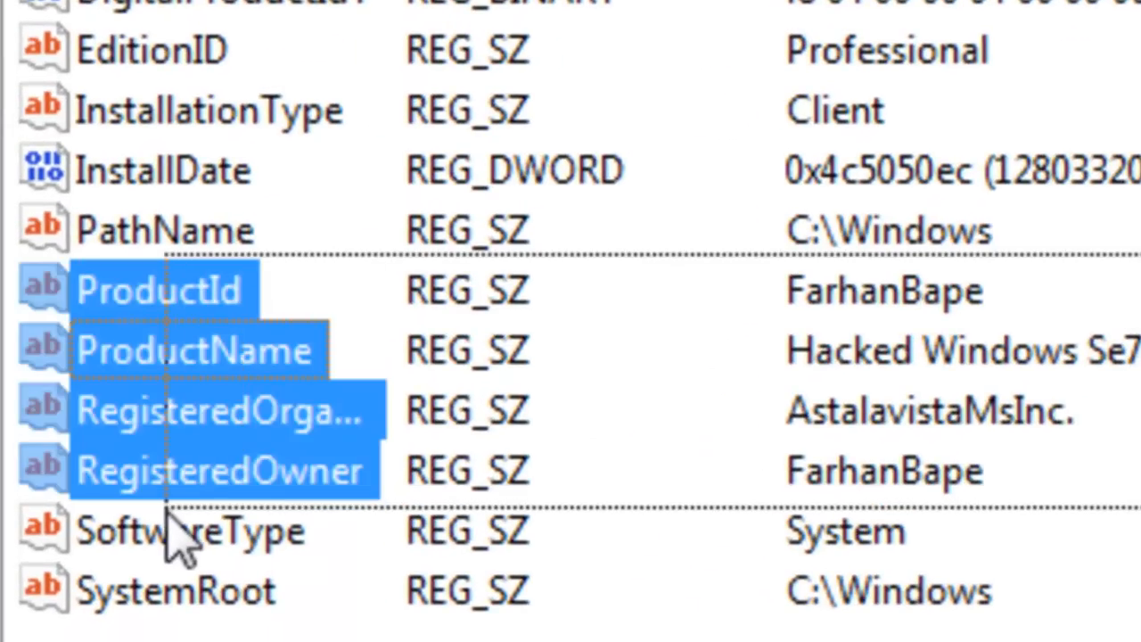
pyautogui.moveTo(35, 538)
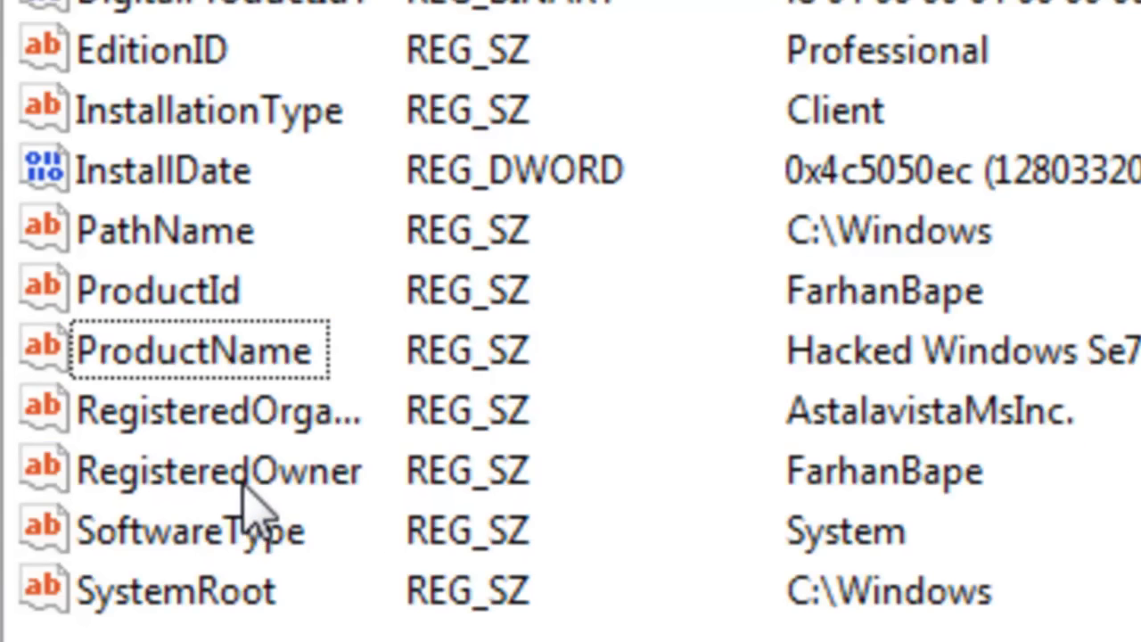
pyautogui.moveTo(633, 392)
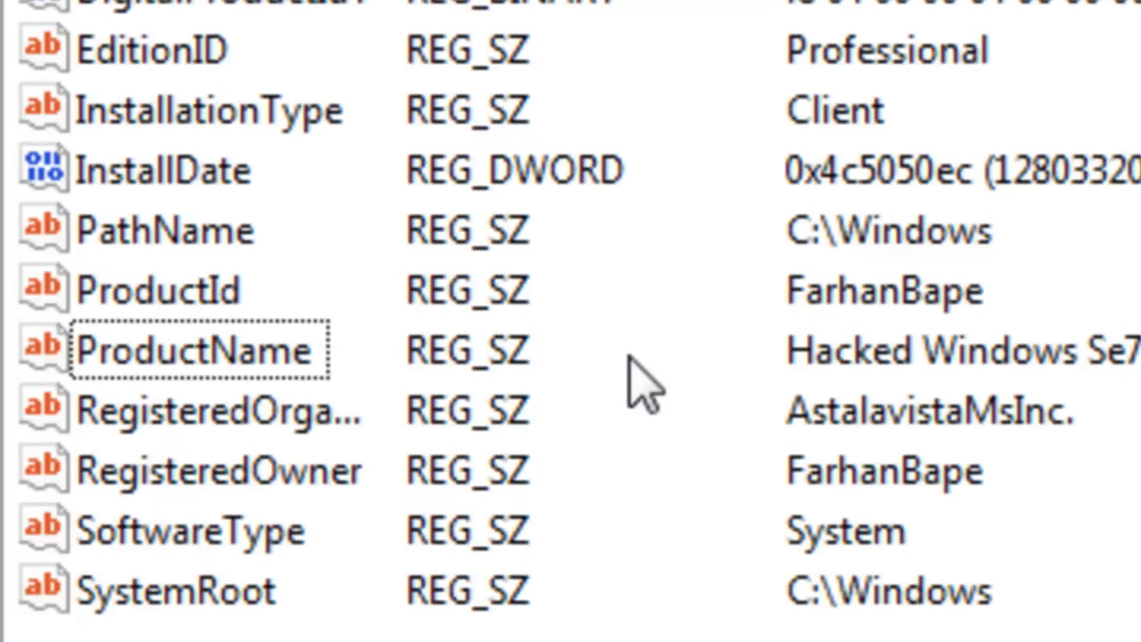
pyautogui.moveTo(170, 80)
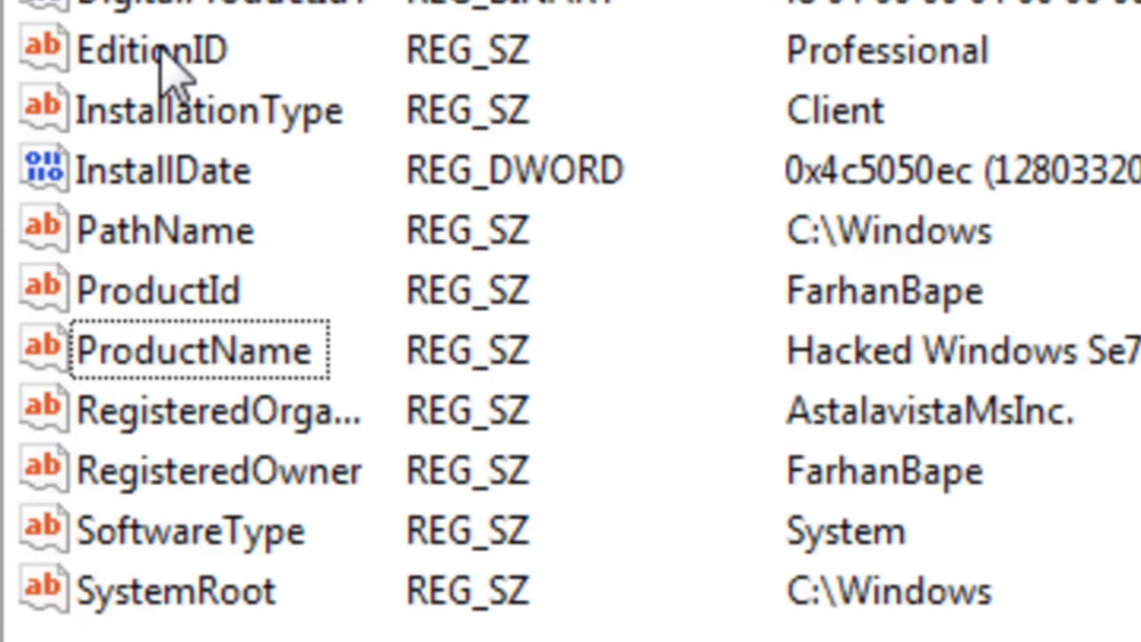
# Set the EditionID value data to 'Hacker' instead of Professional and confirm
pyautogui.doubleClick(139, 50)
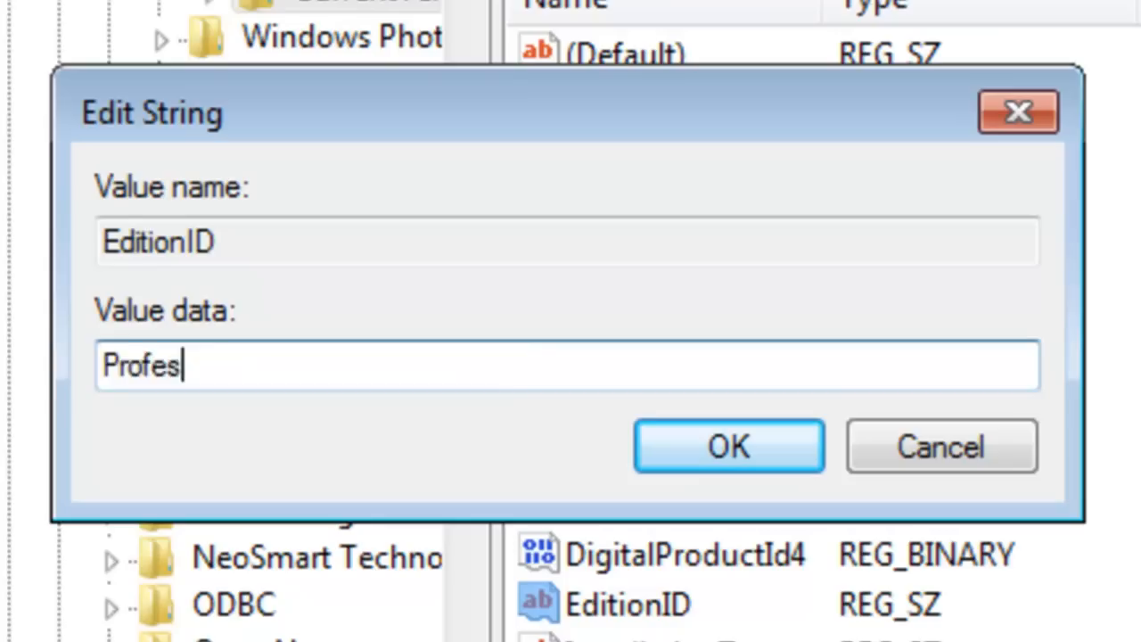
pyautogui.write('Hac')
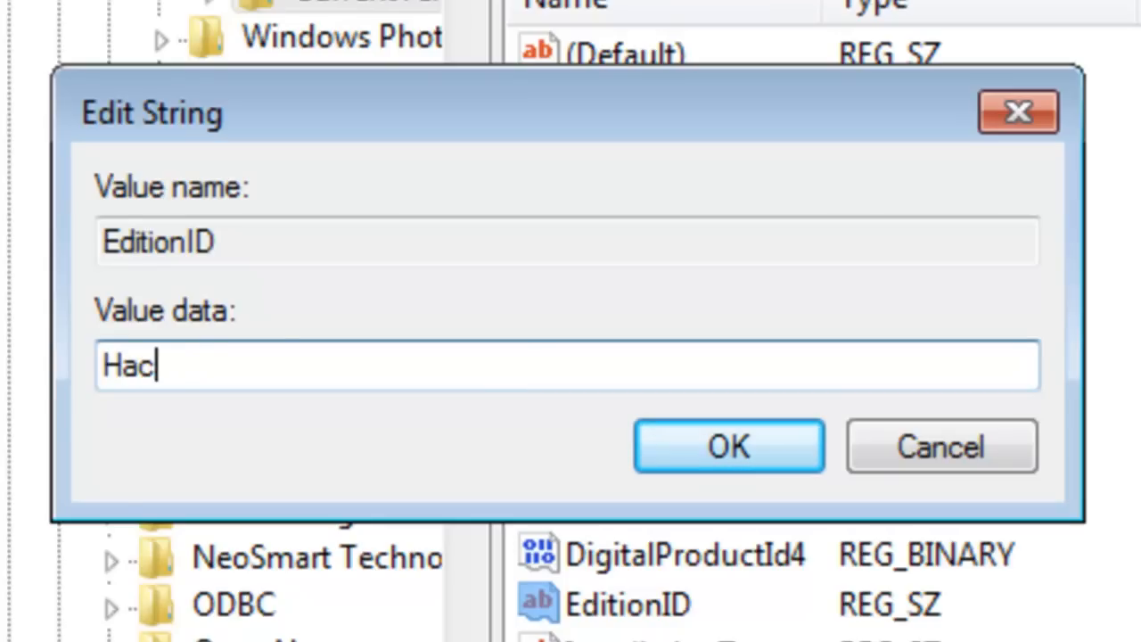
pyautogui.write('ker')
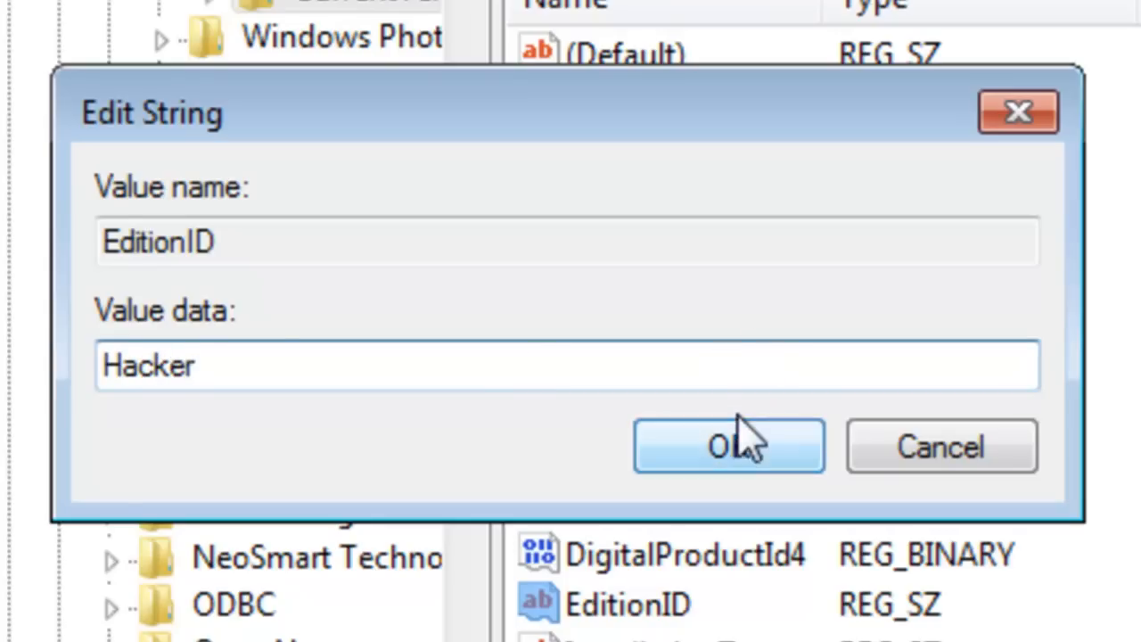
pyautogui.click(728, 446)
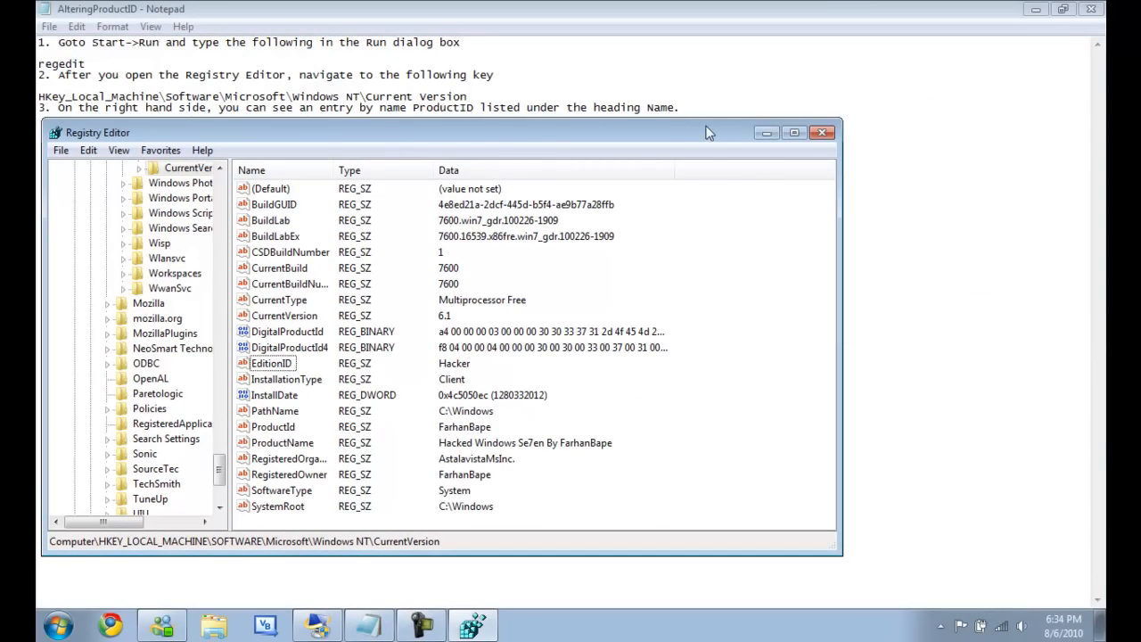
# Close Registry Editor and bring up Computer's Properties from the Start menu
pyautogui.click(823, 132)
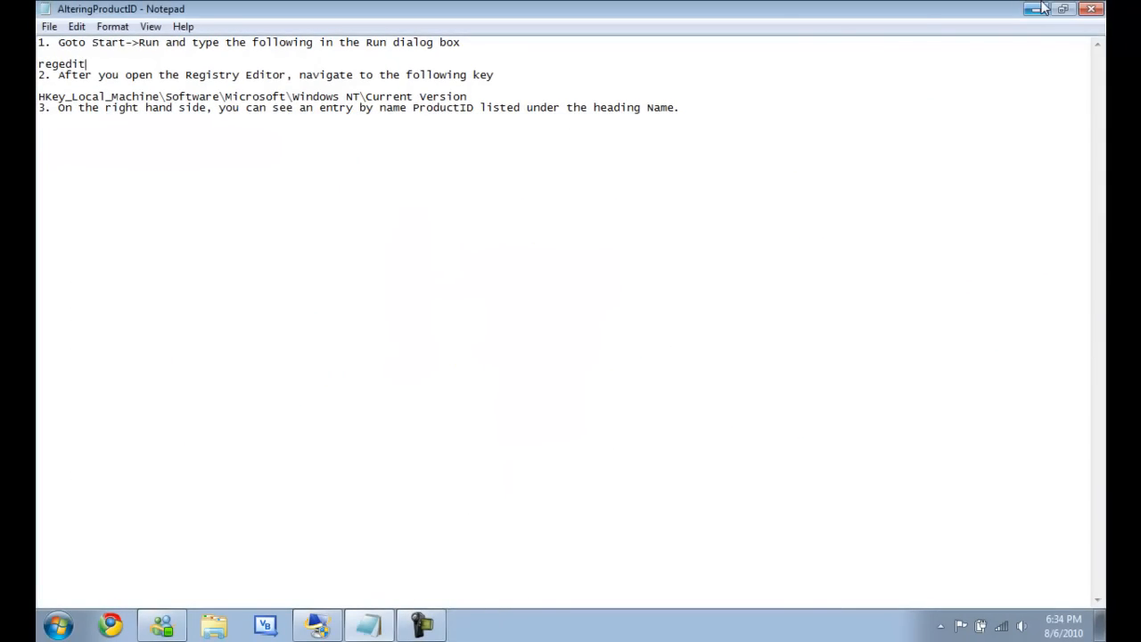
pyautogui.click(61, 626)
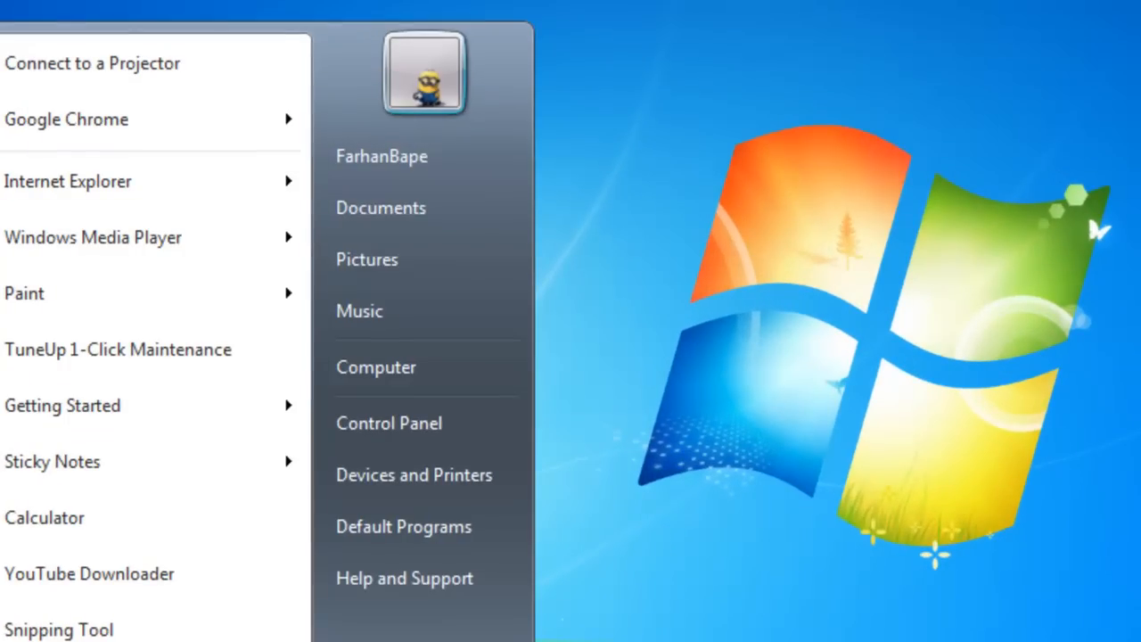
pyautogui.rightClick(375, 367)
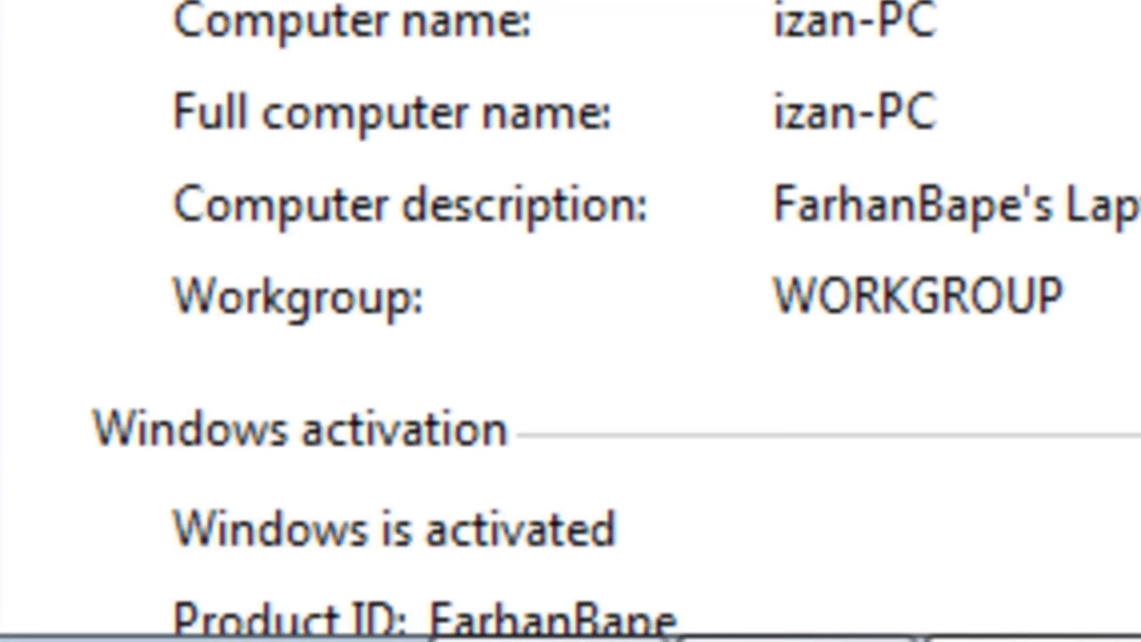
# Scroll the System page to Windows activation showing the custom Product ID
pyautogui.scroll(-3)
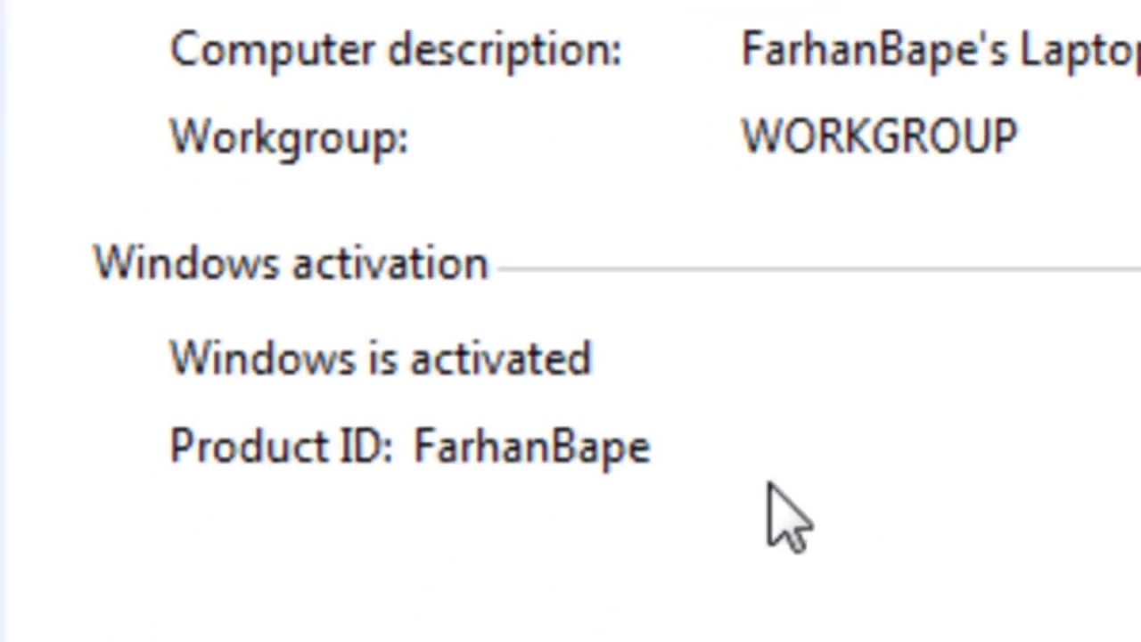
pyautogui.scroll(3)
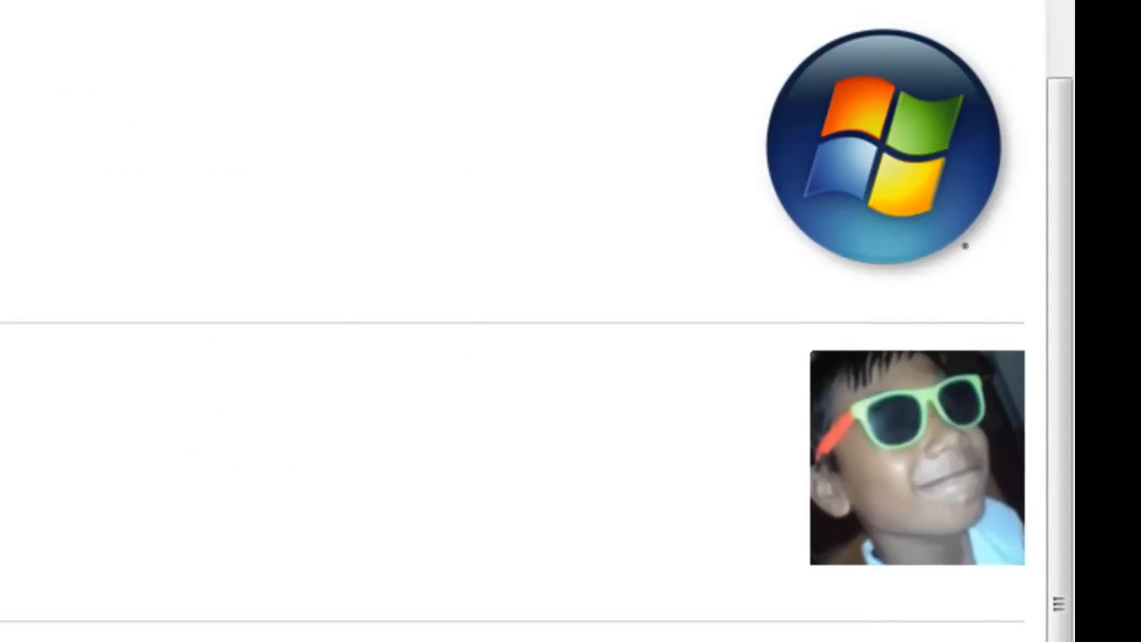
pyautogui.scroll(-3)
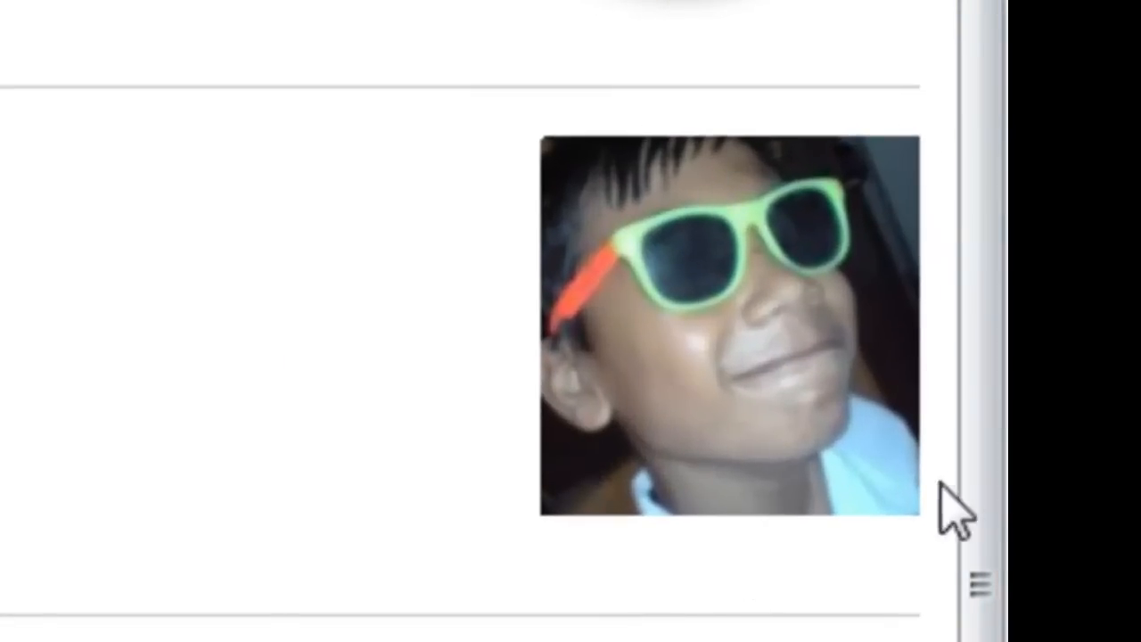
pyautogui.scroll(-3)
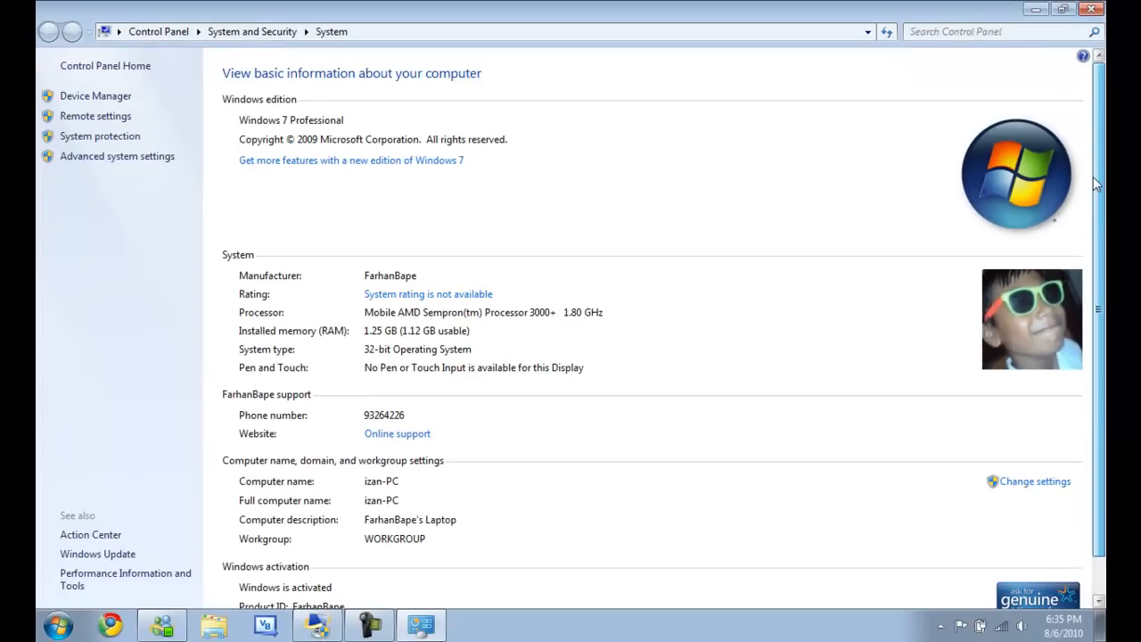
pyautogui.scroll(-3)
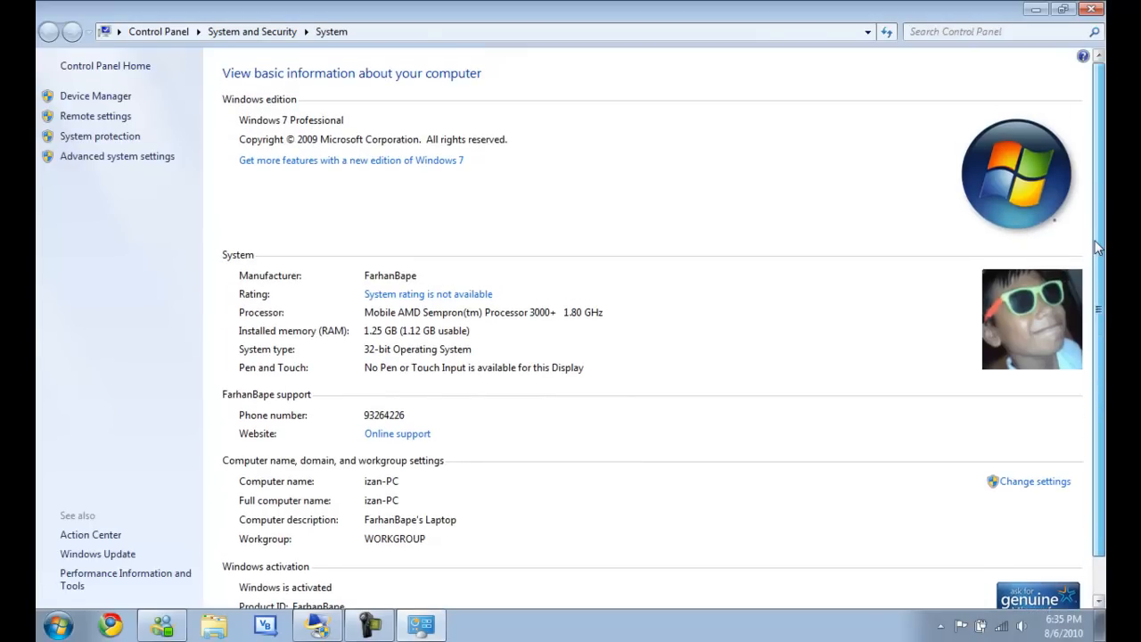
pyautogui.scroll(-3)
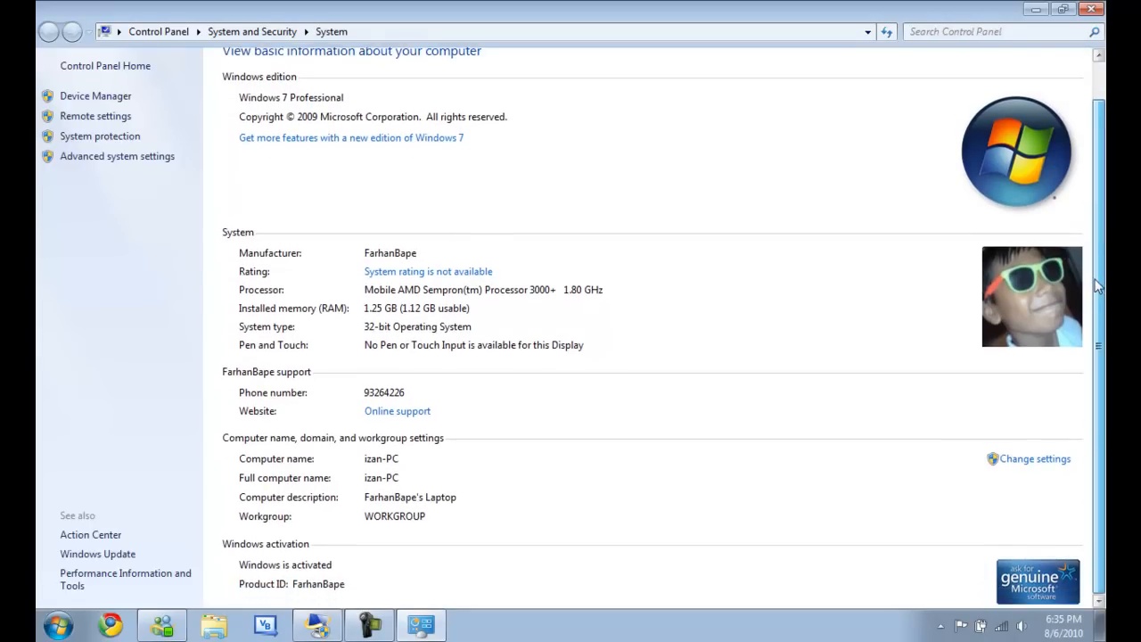
pyautogui.scroll(-3)
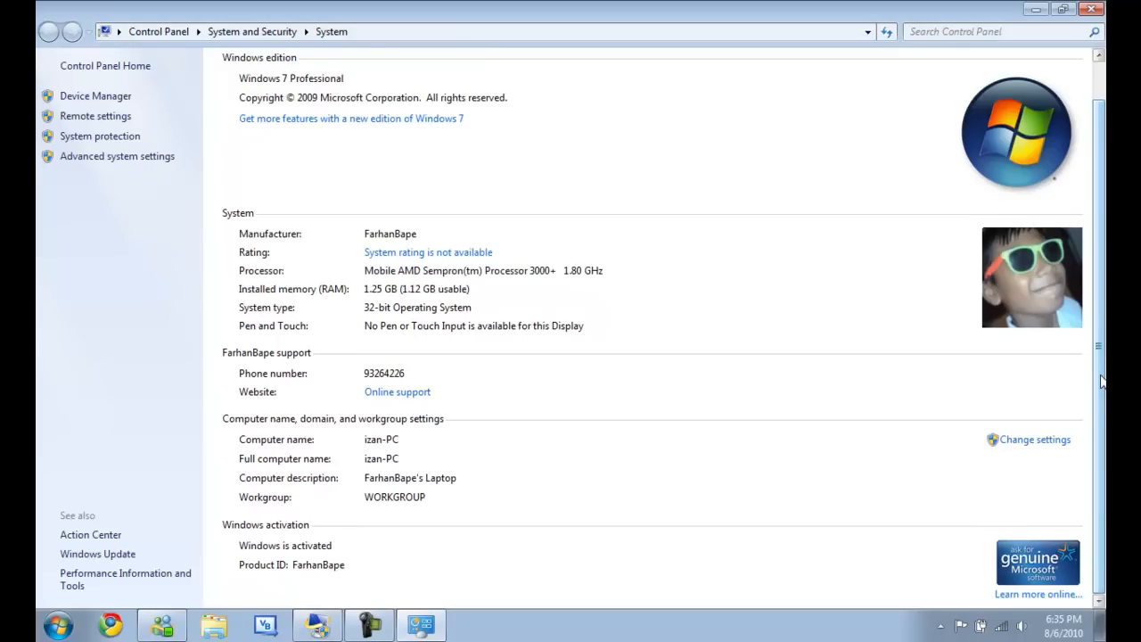